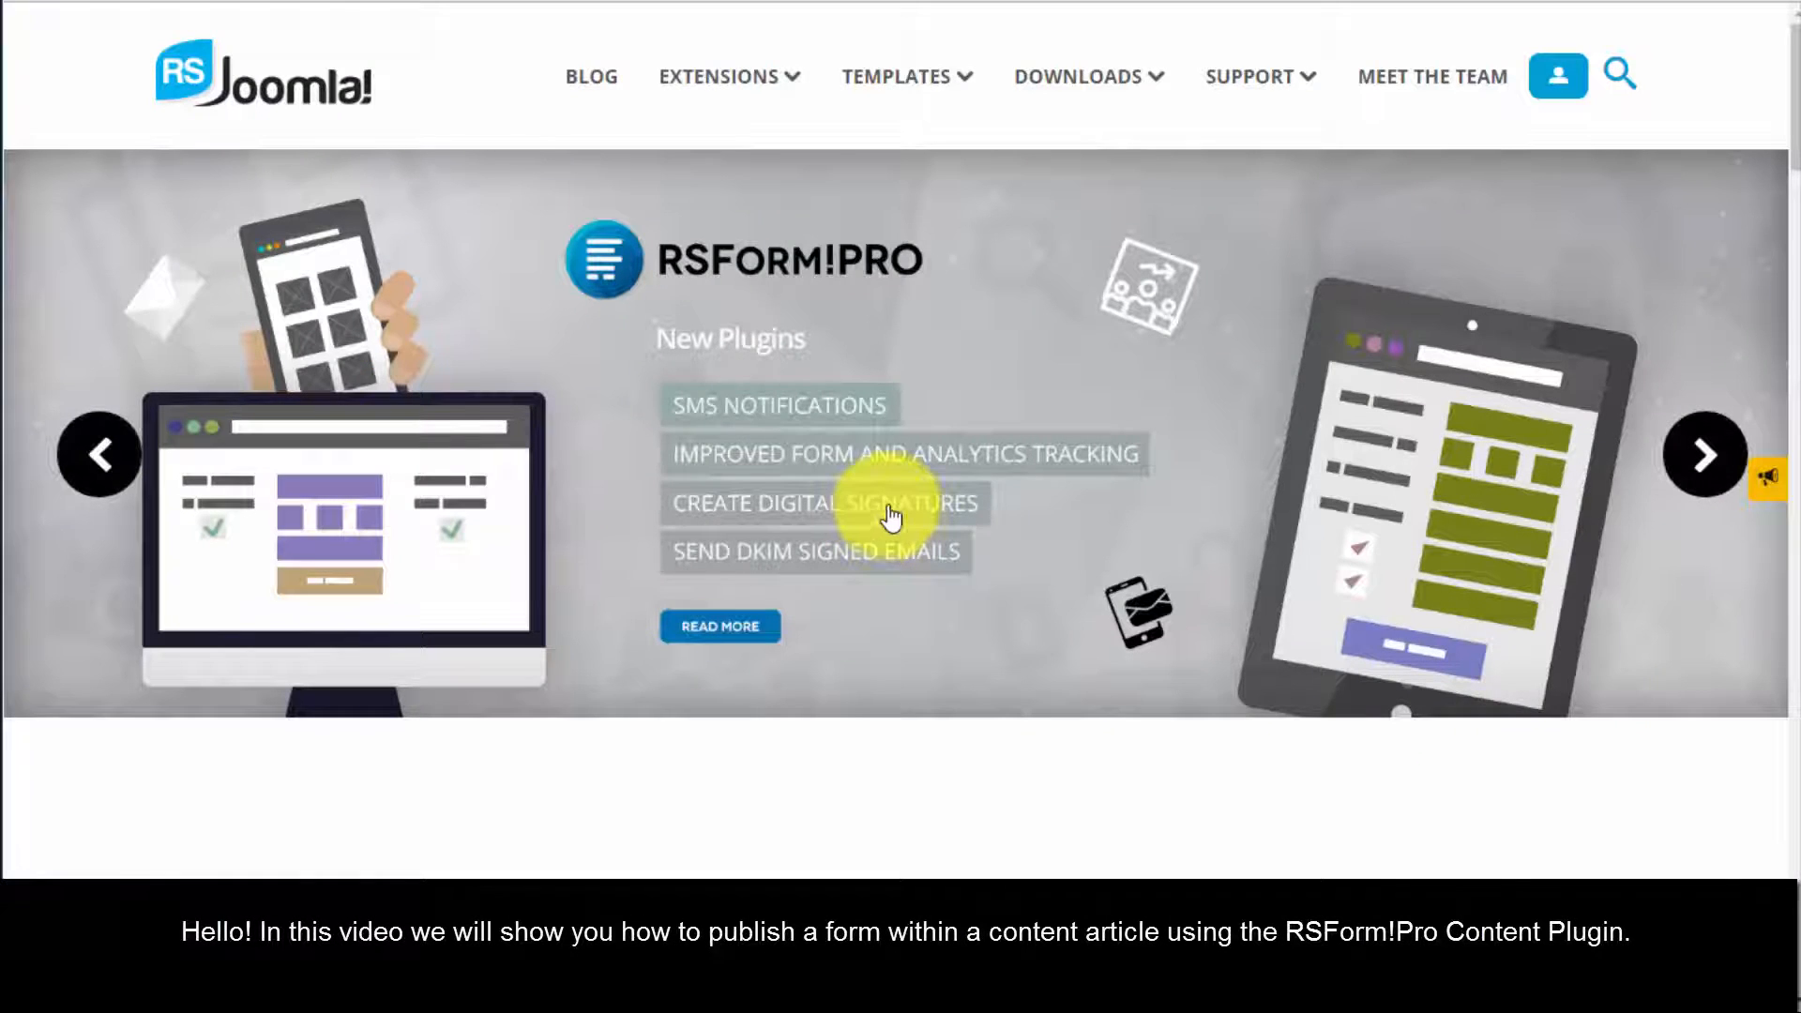
- Reach the RSForm! Pro Modules & Plugins add-ons in the account's My Downloads area
click(1077, 75)
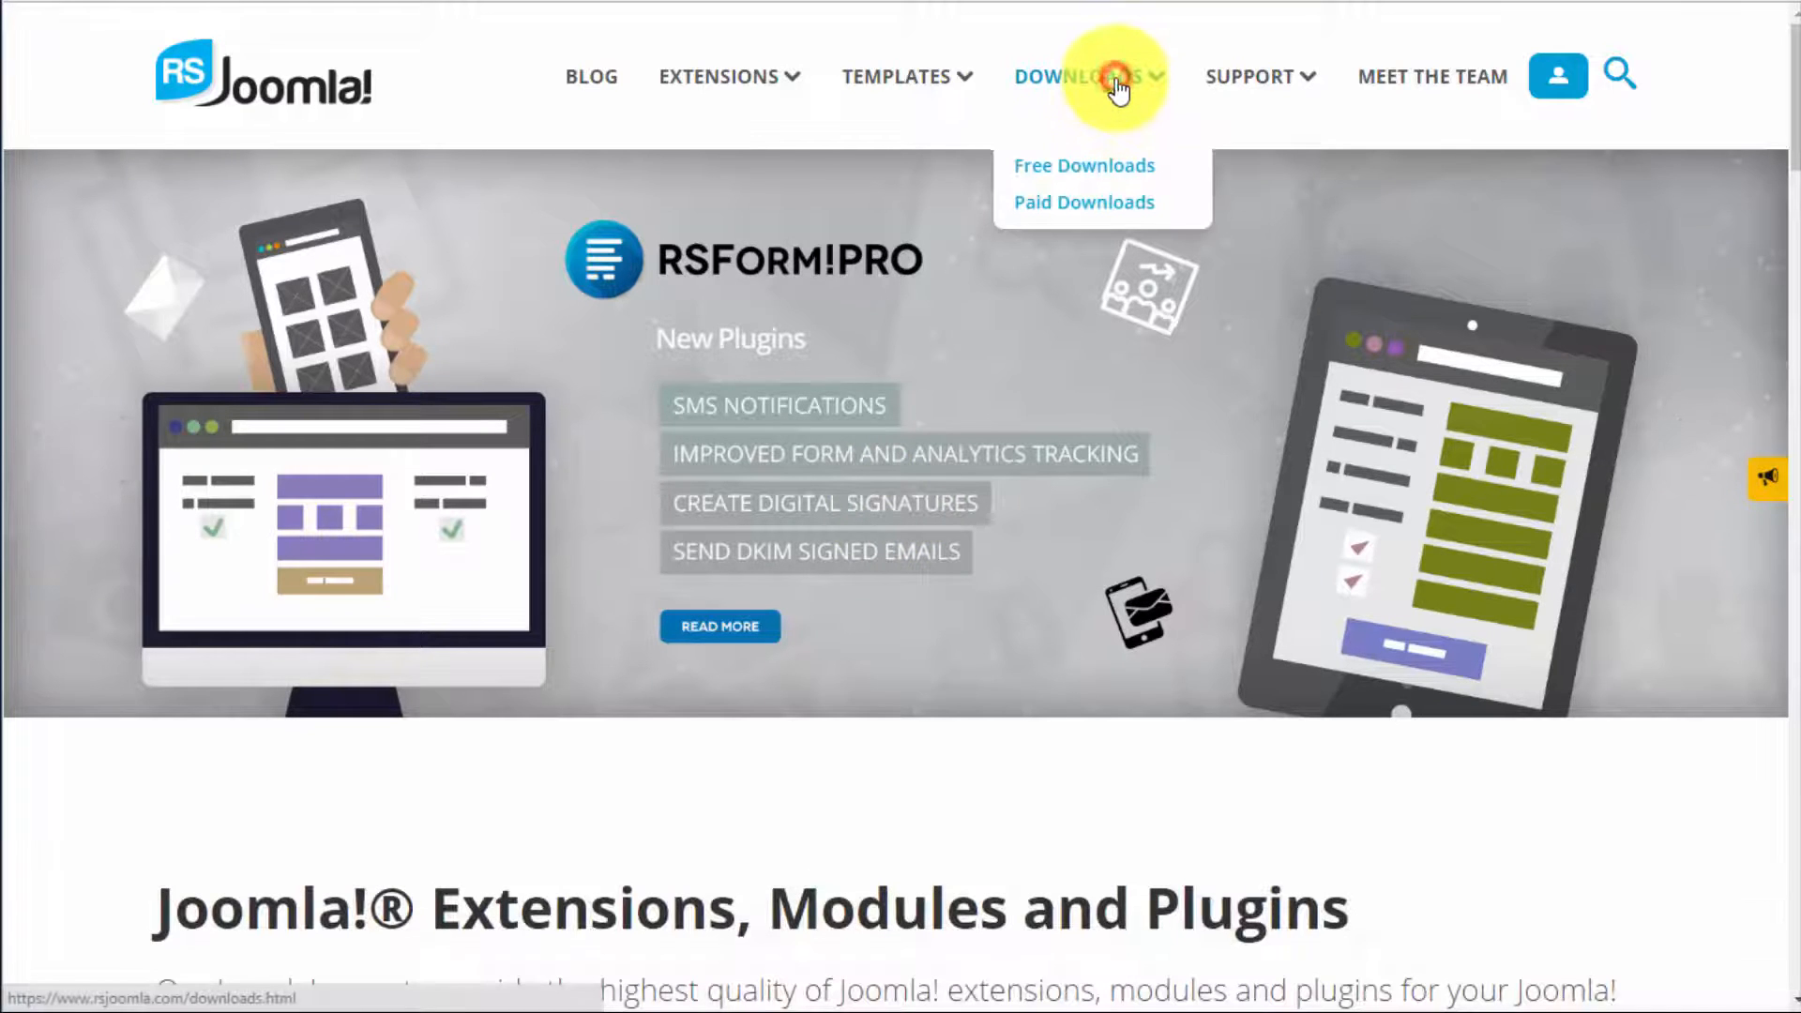
click(1083, 75)
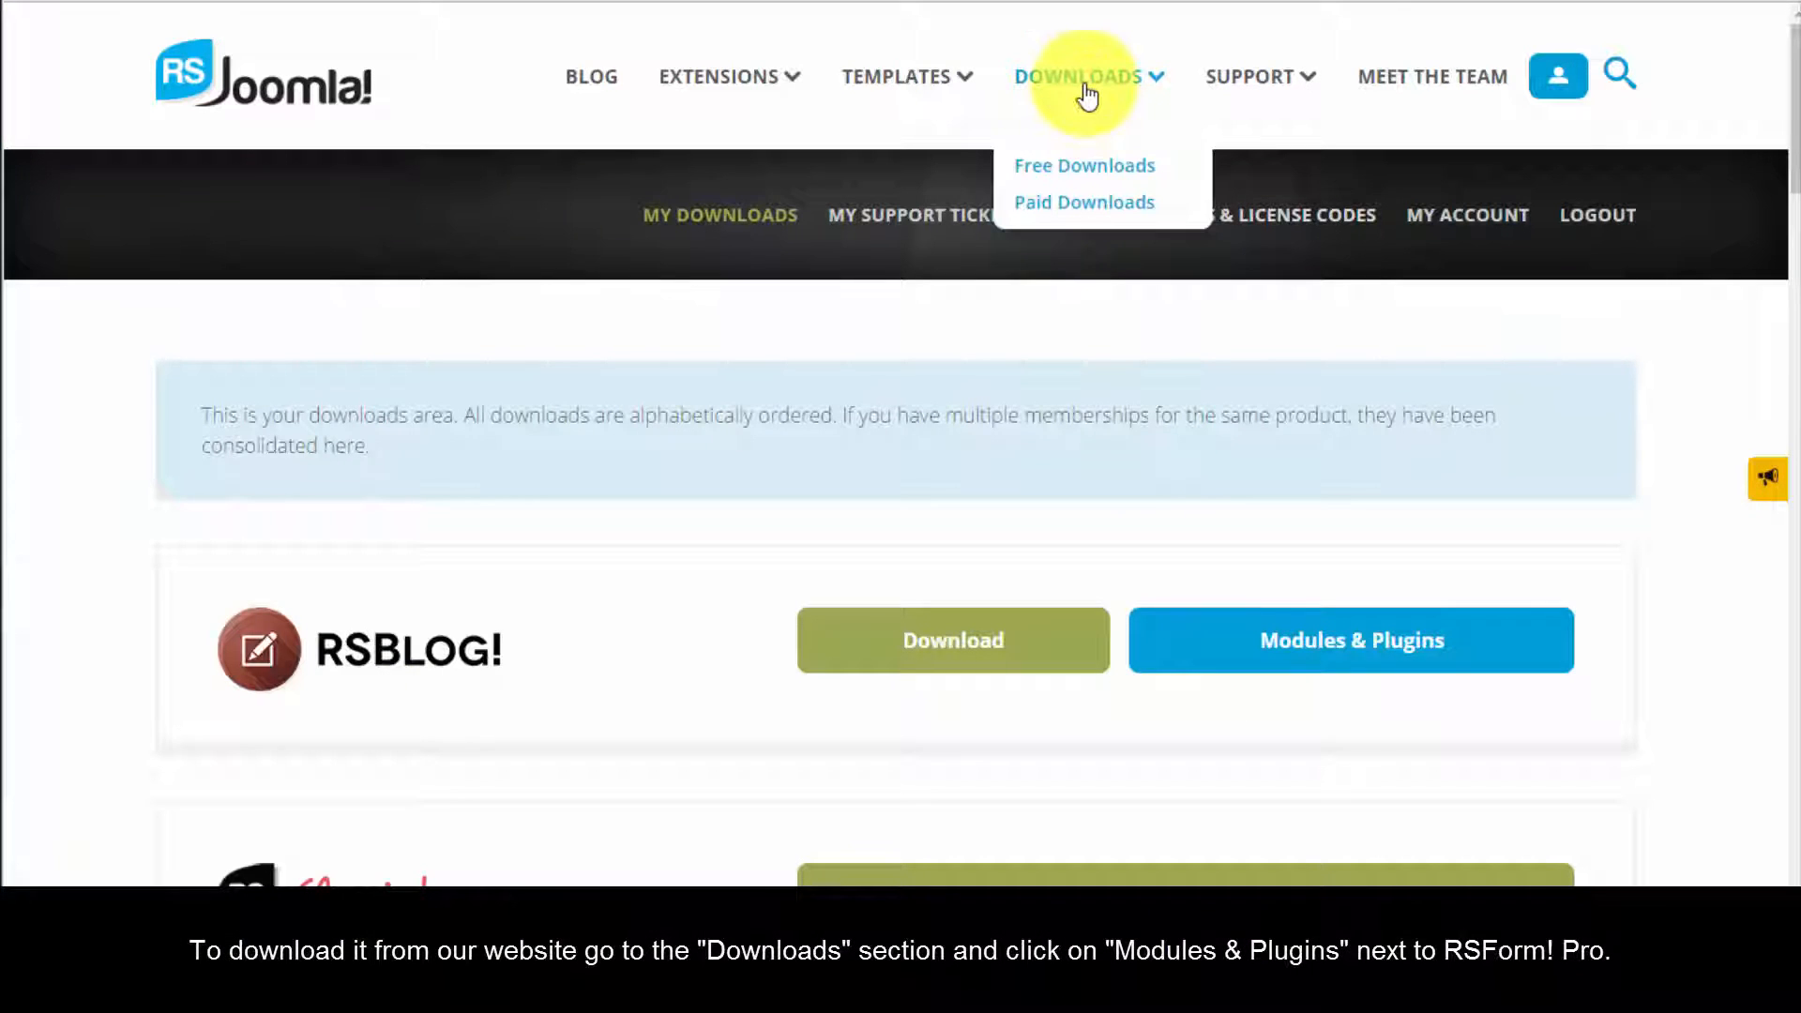
mouse_move(996, 523)
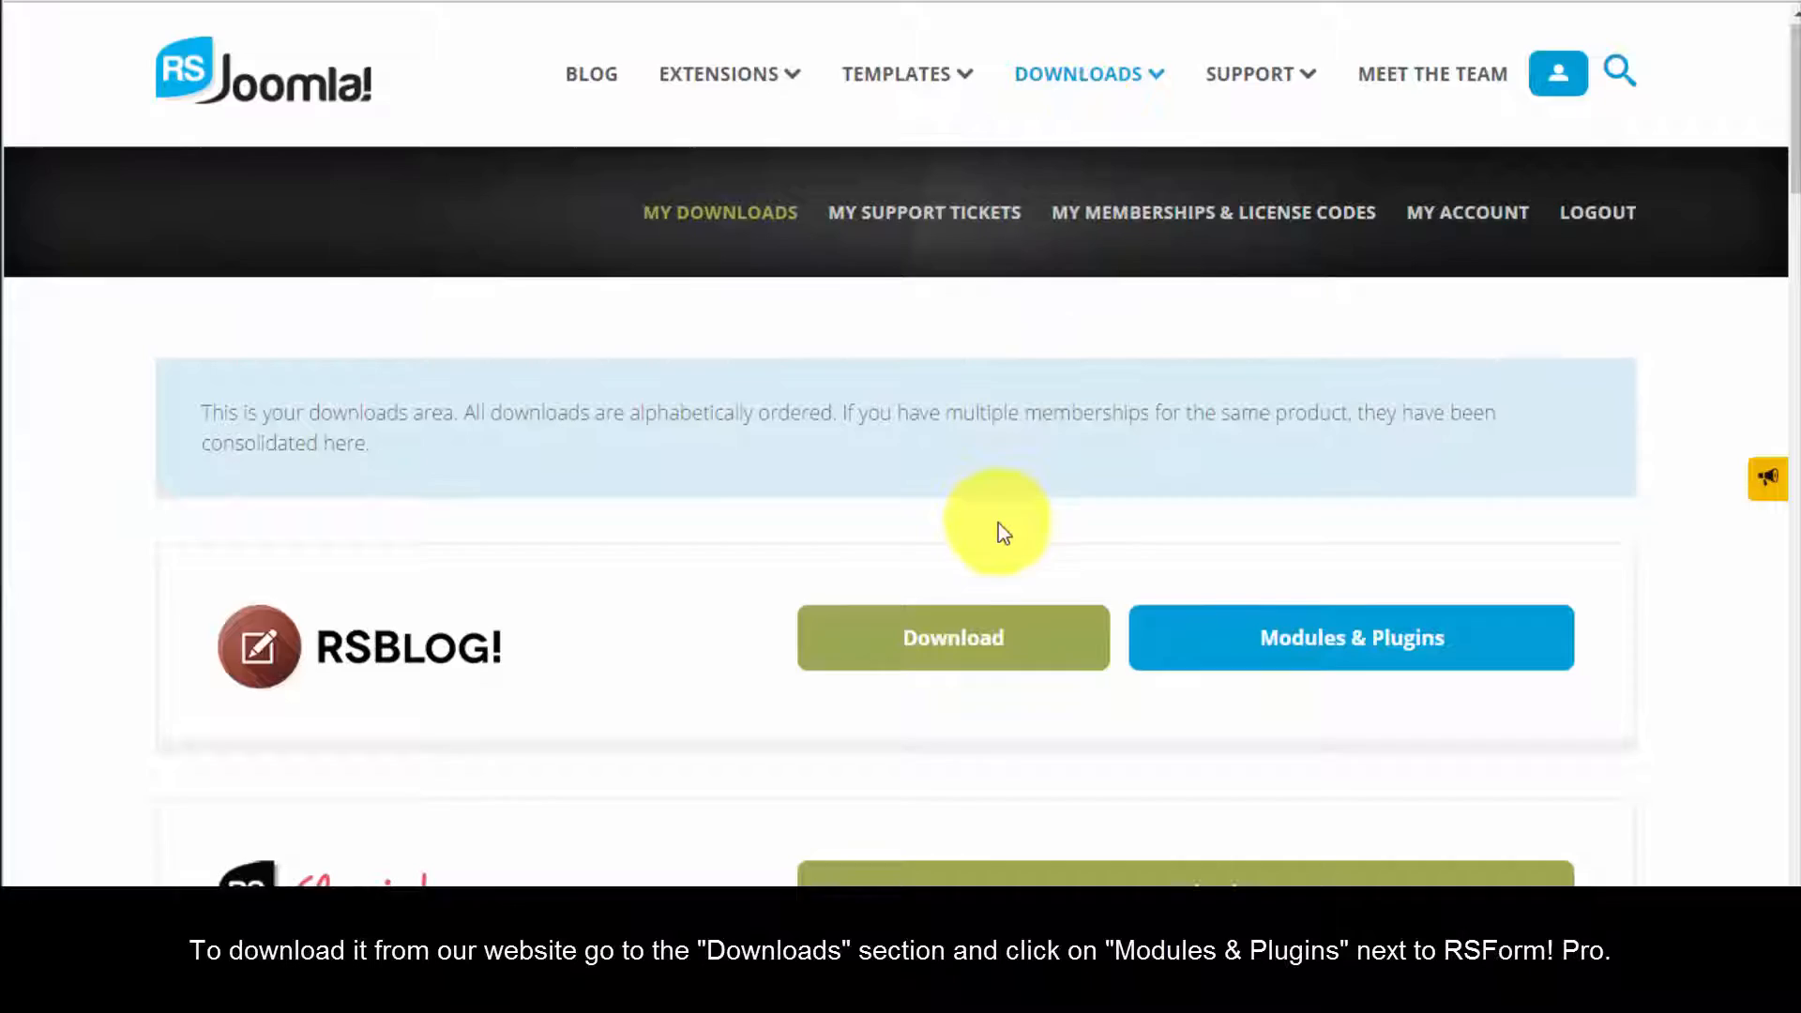
scroll(down, 3)
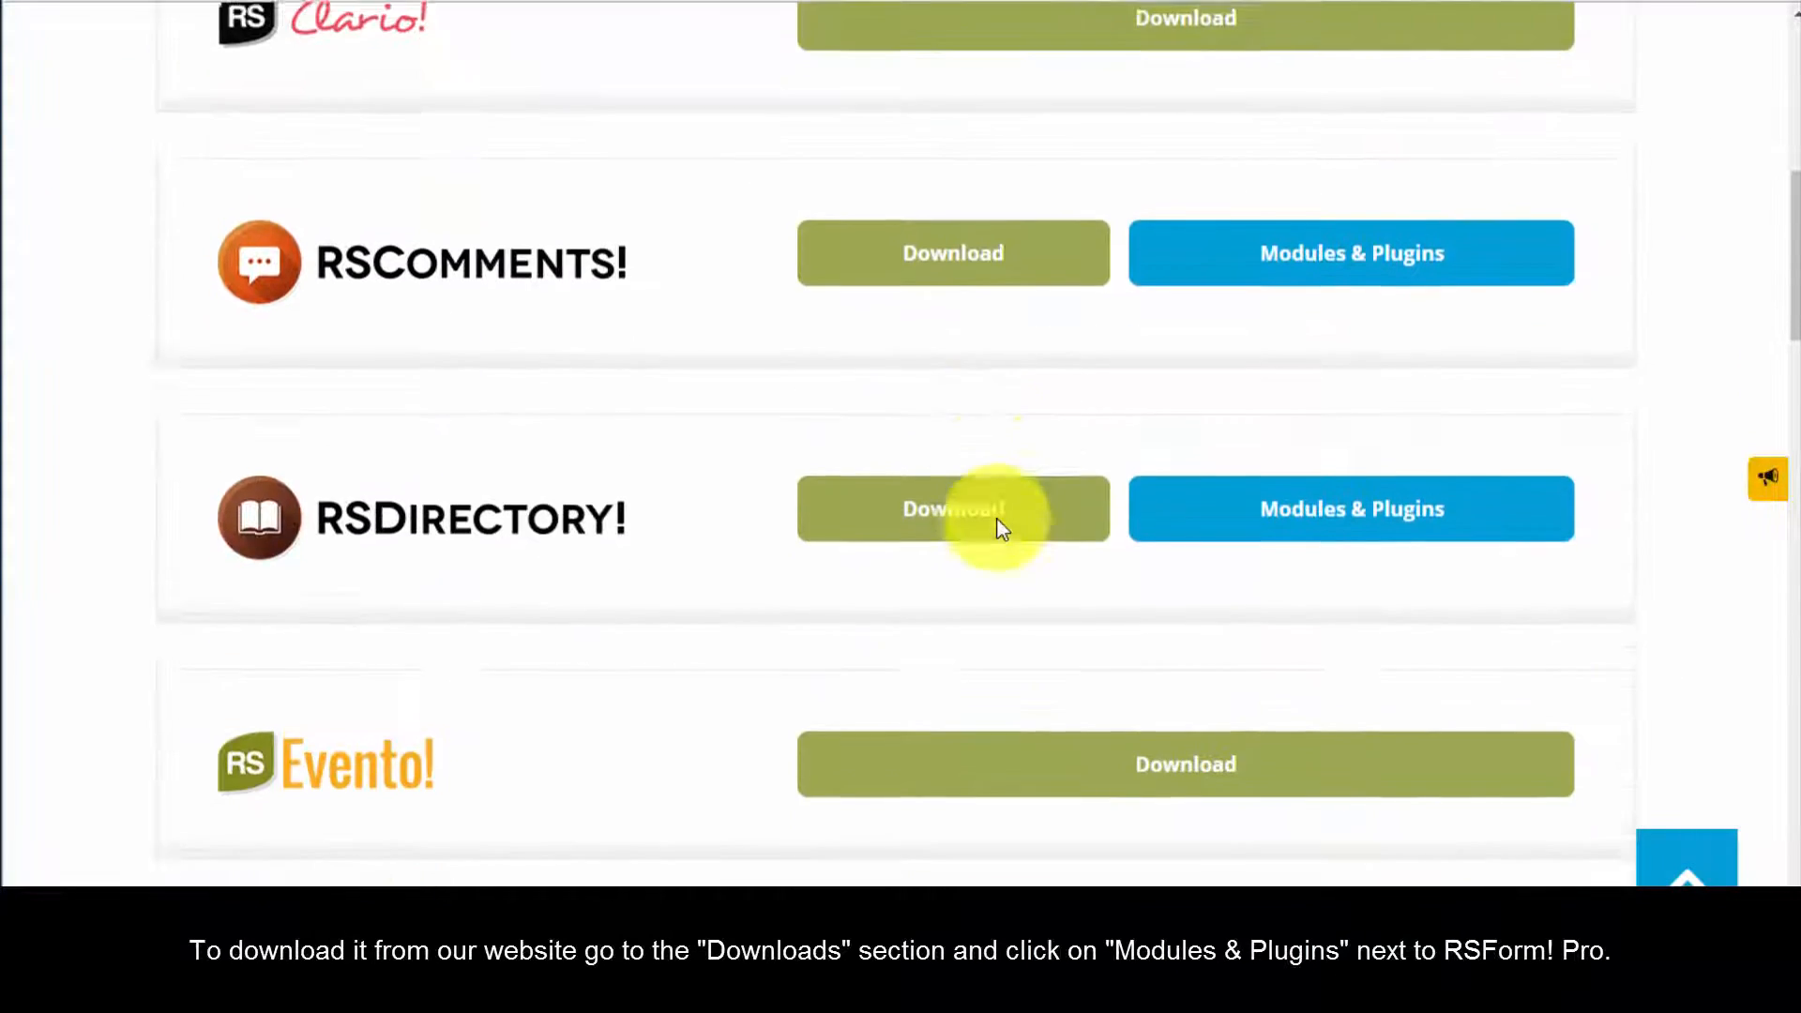
scroll(down, 3)
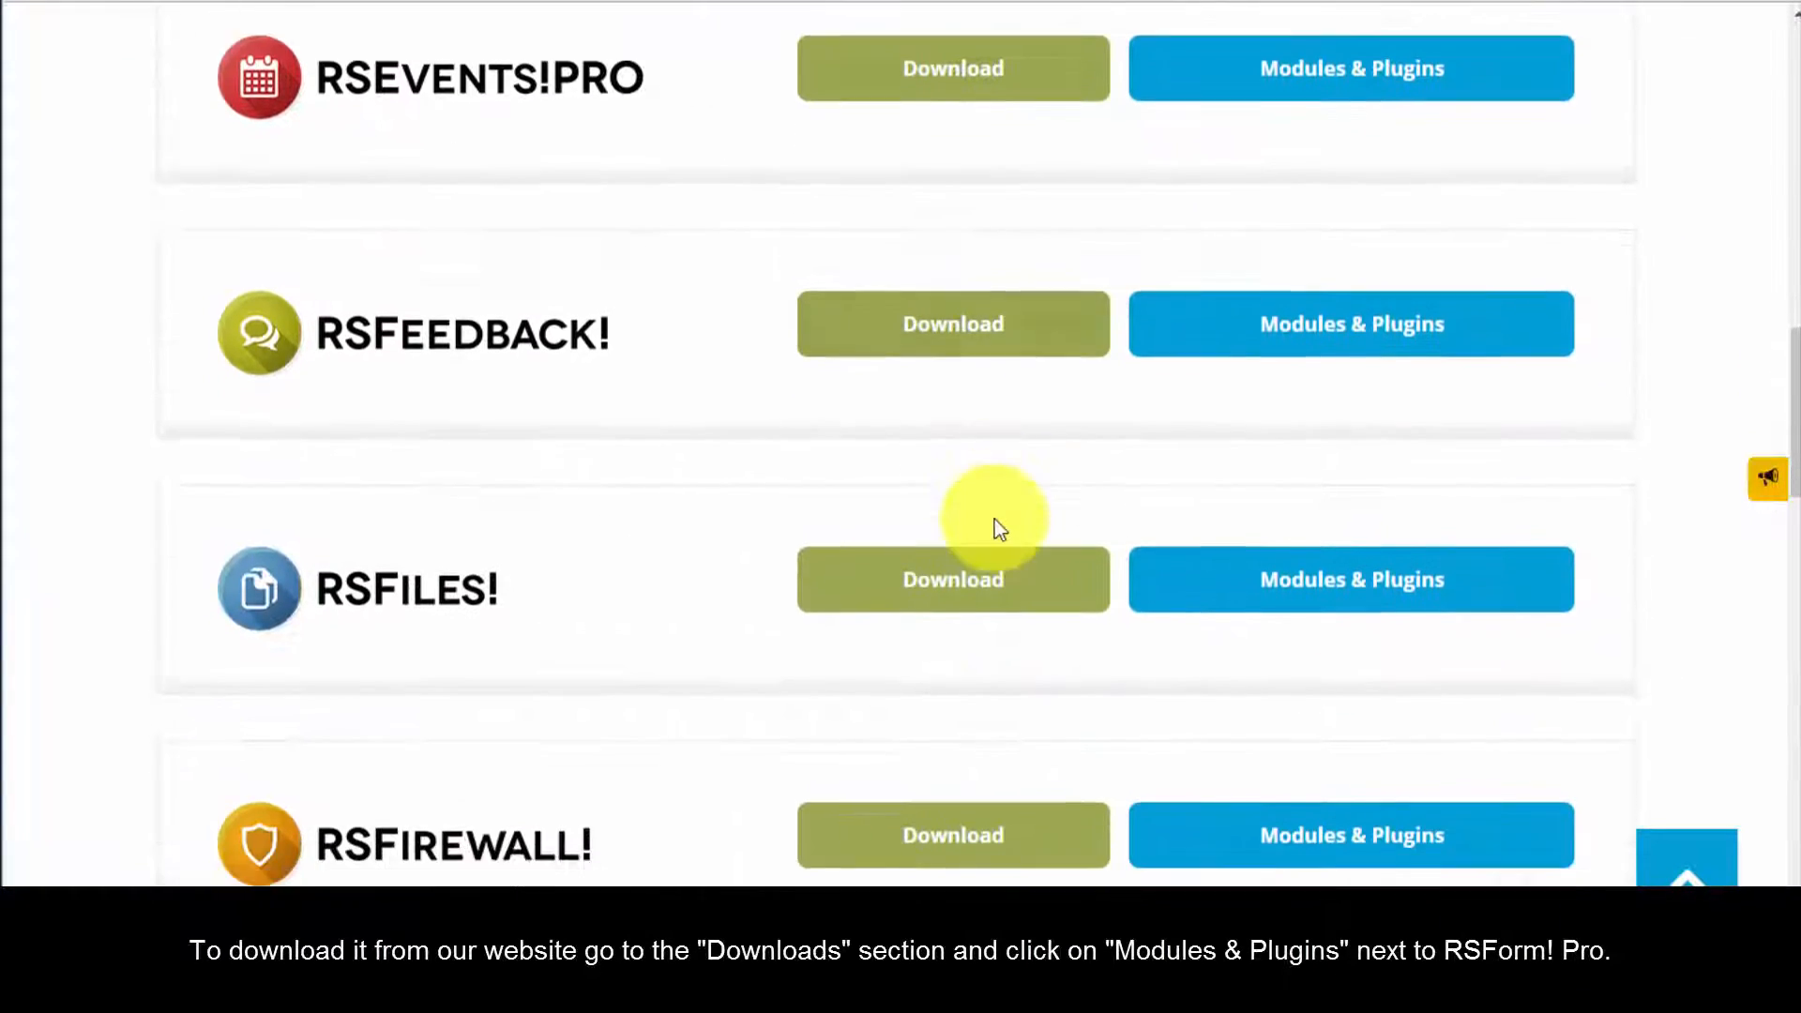
scroll(down, 3)
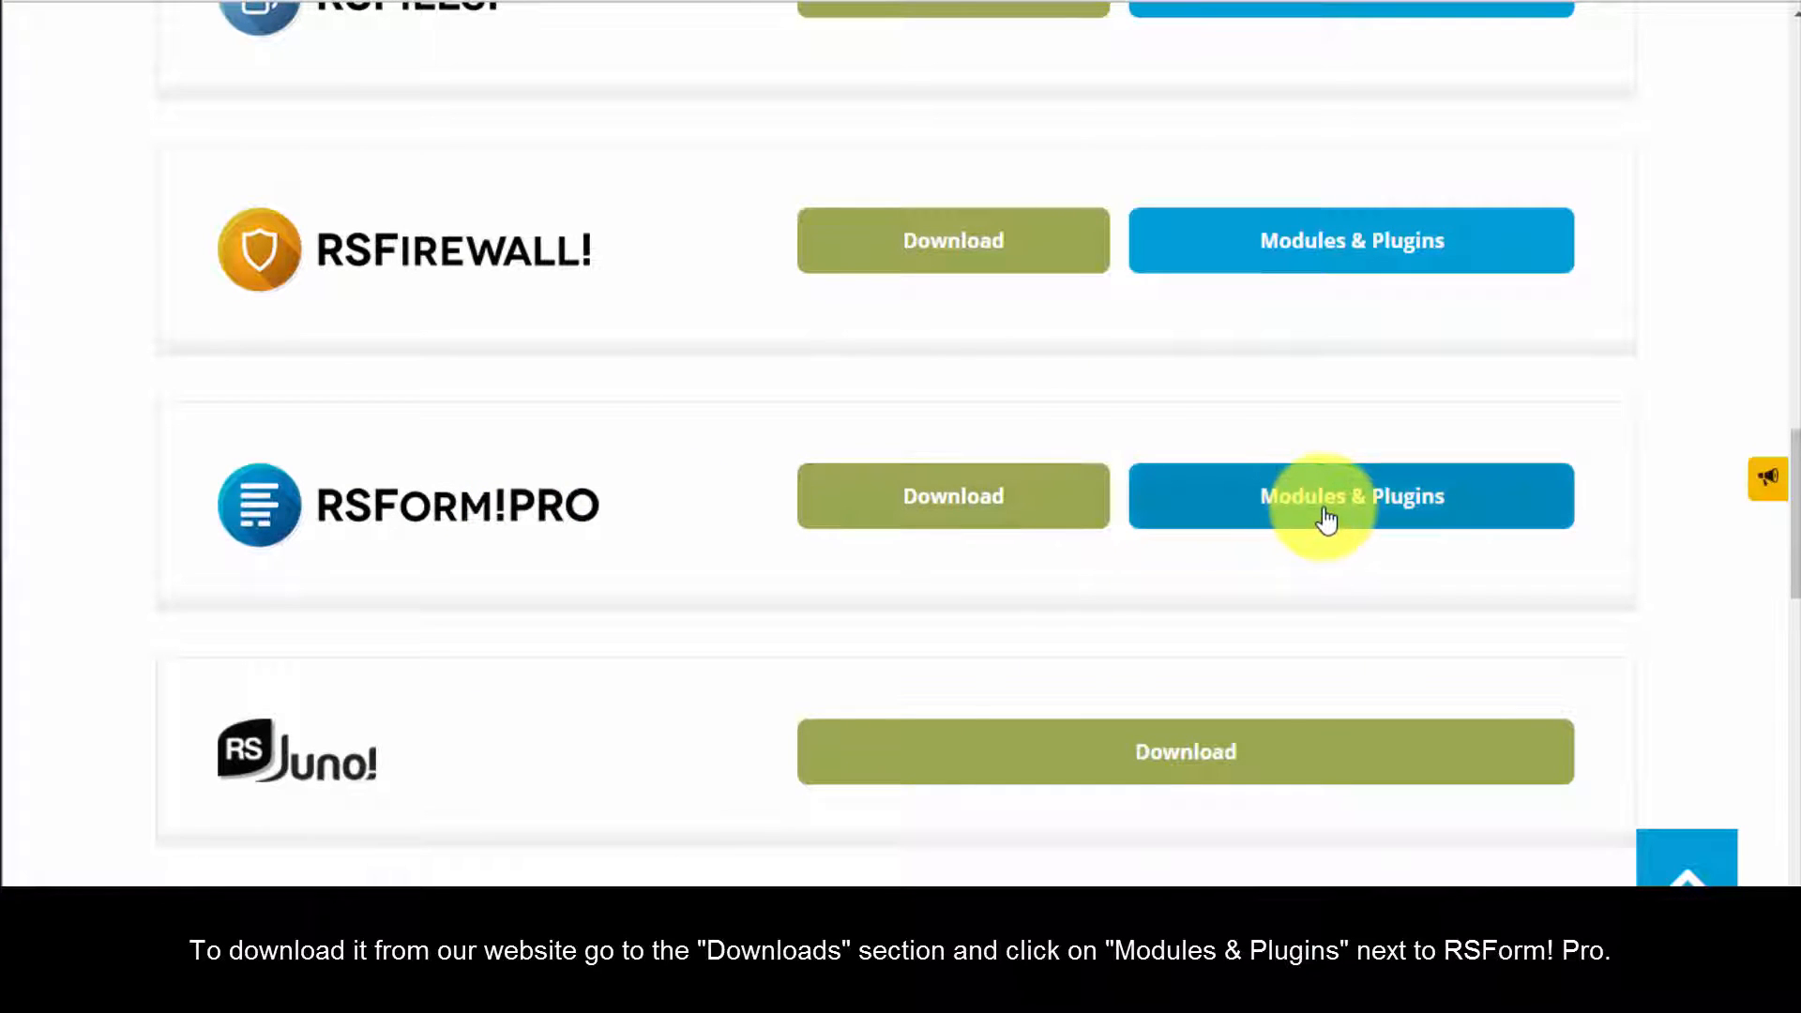
click(1349, 496)
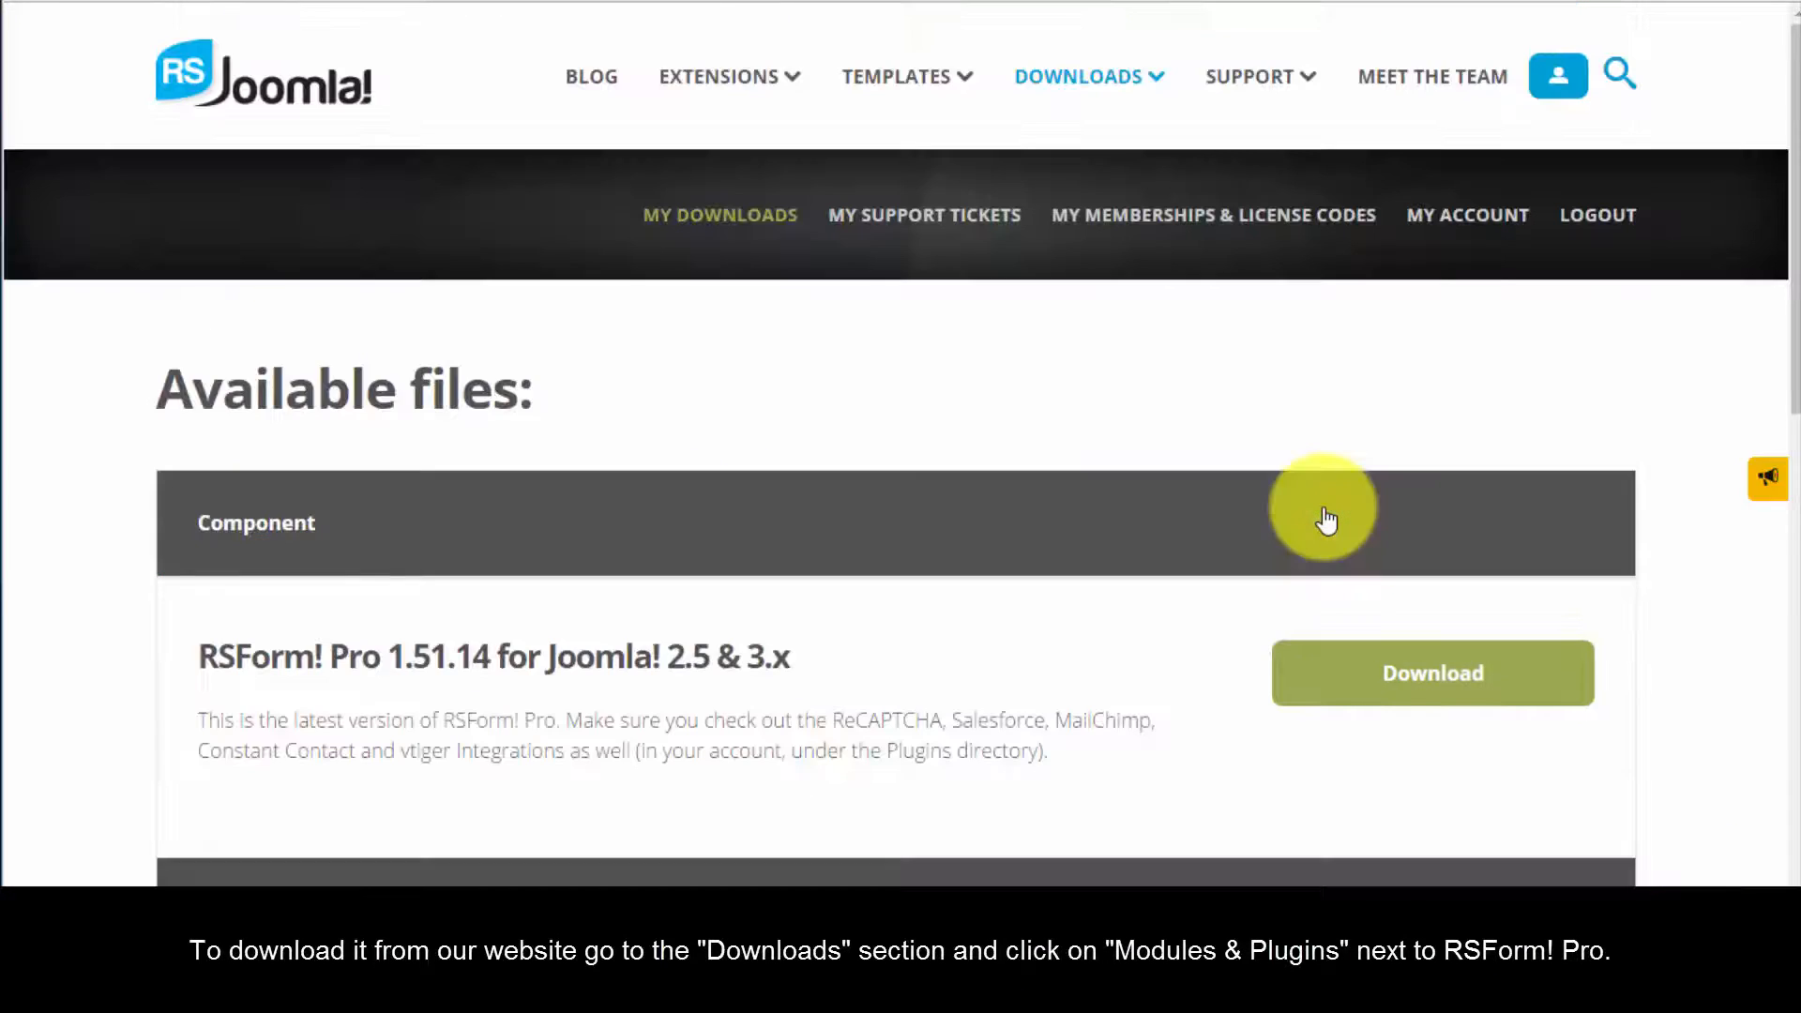
- Download the Content Plugin for Joomla! 2.5 & 3.x archive and switch to the Joomla backend
scroll(down, 3)
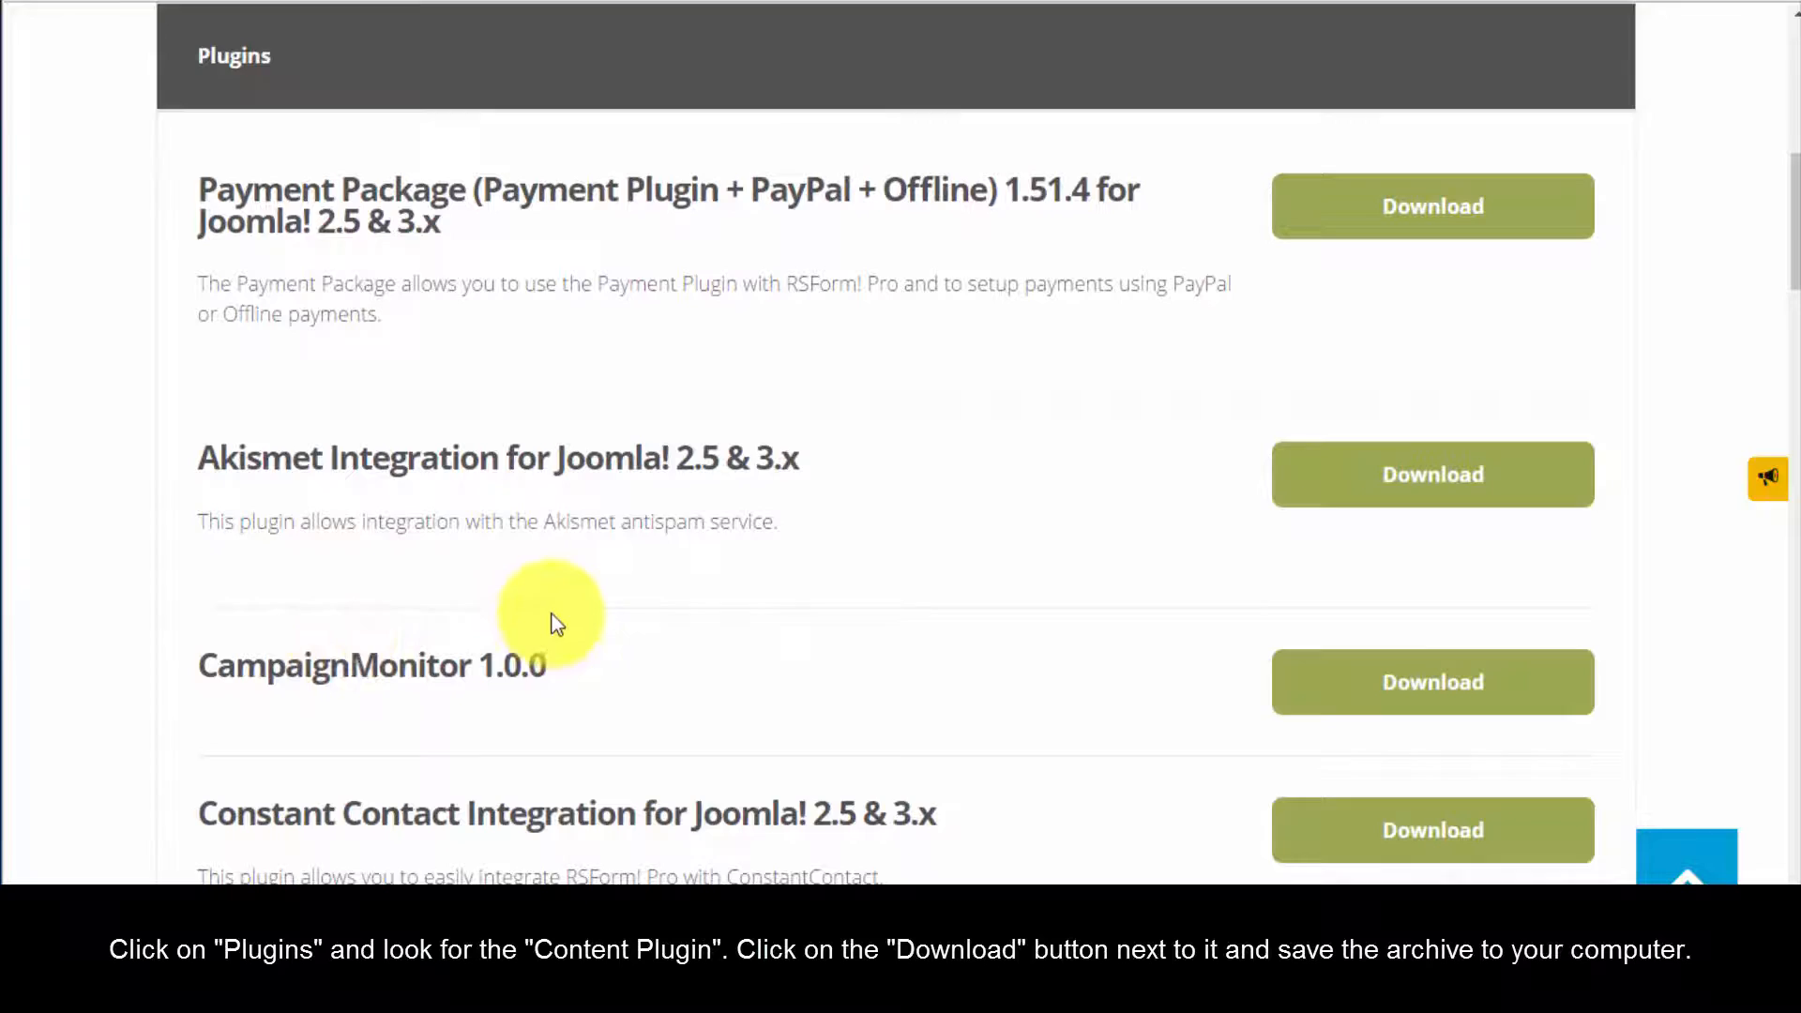
scroll(down, 3)
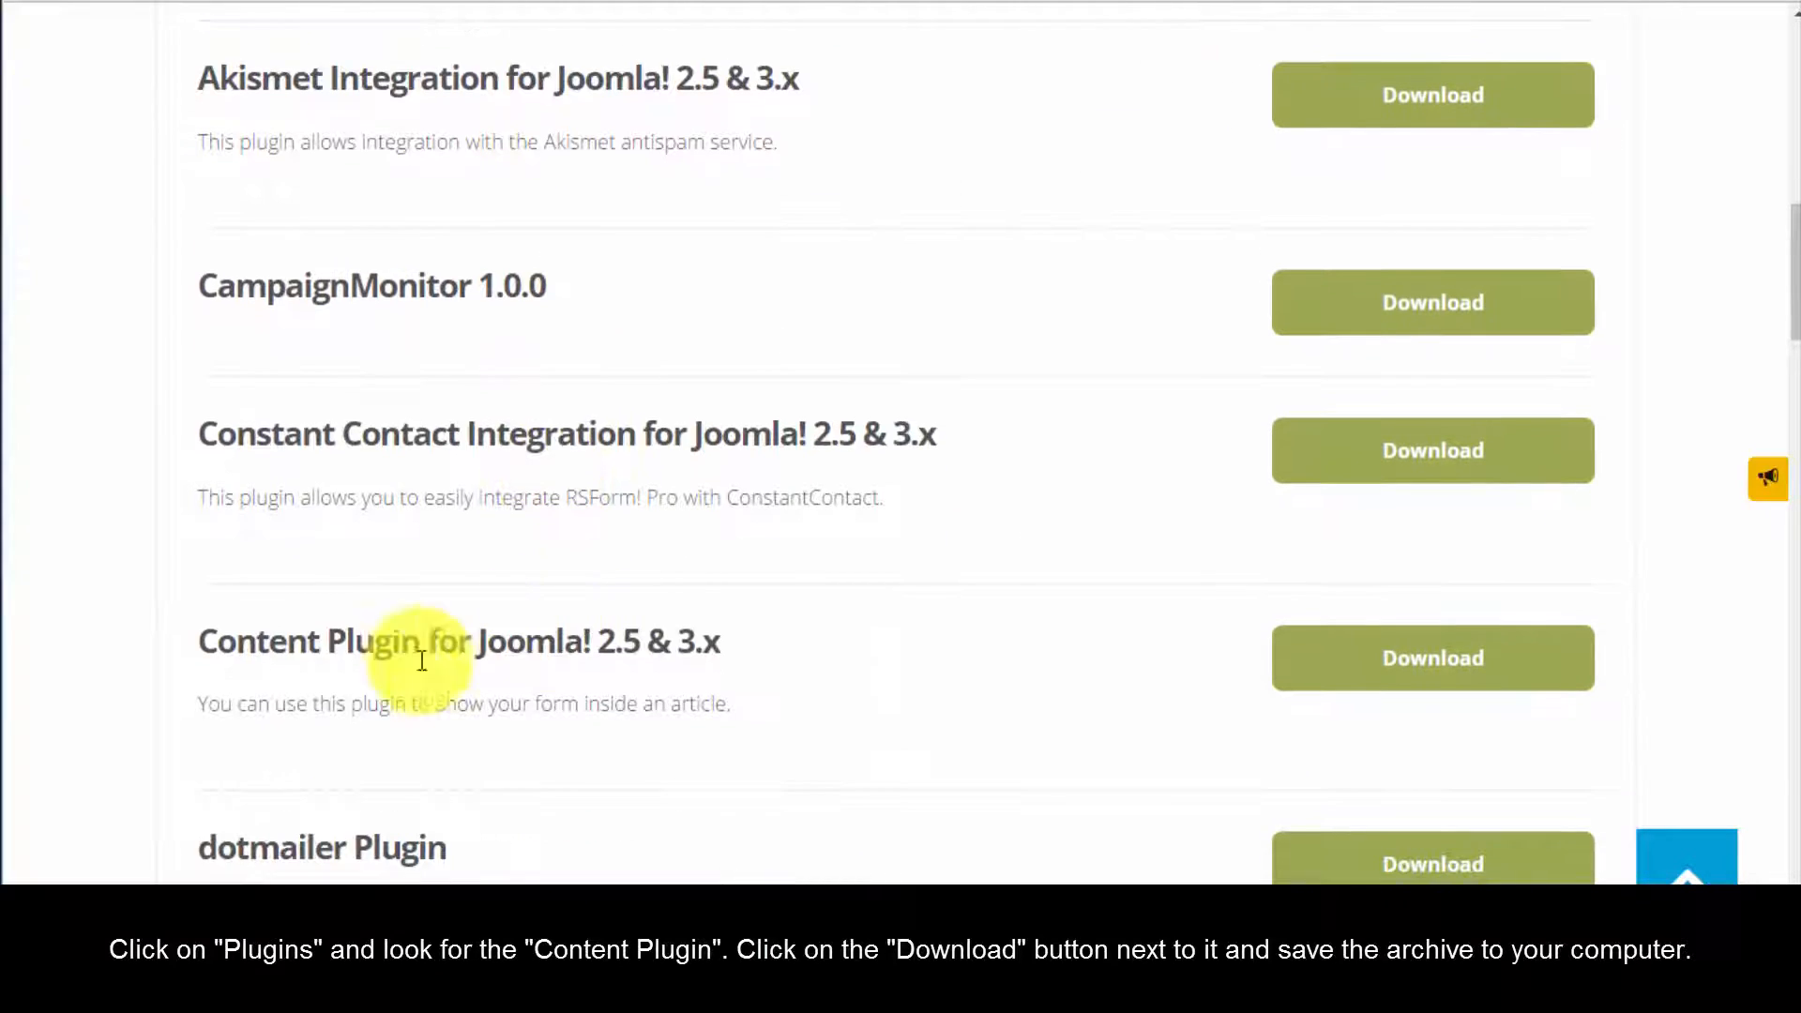
mouse_move(671, 602)
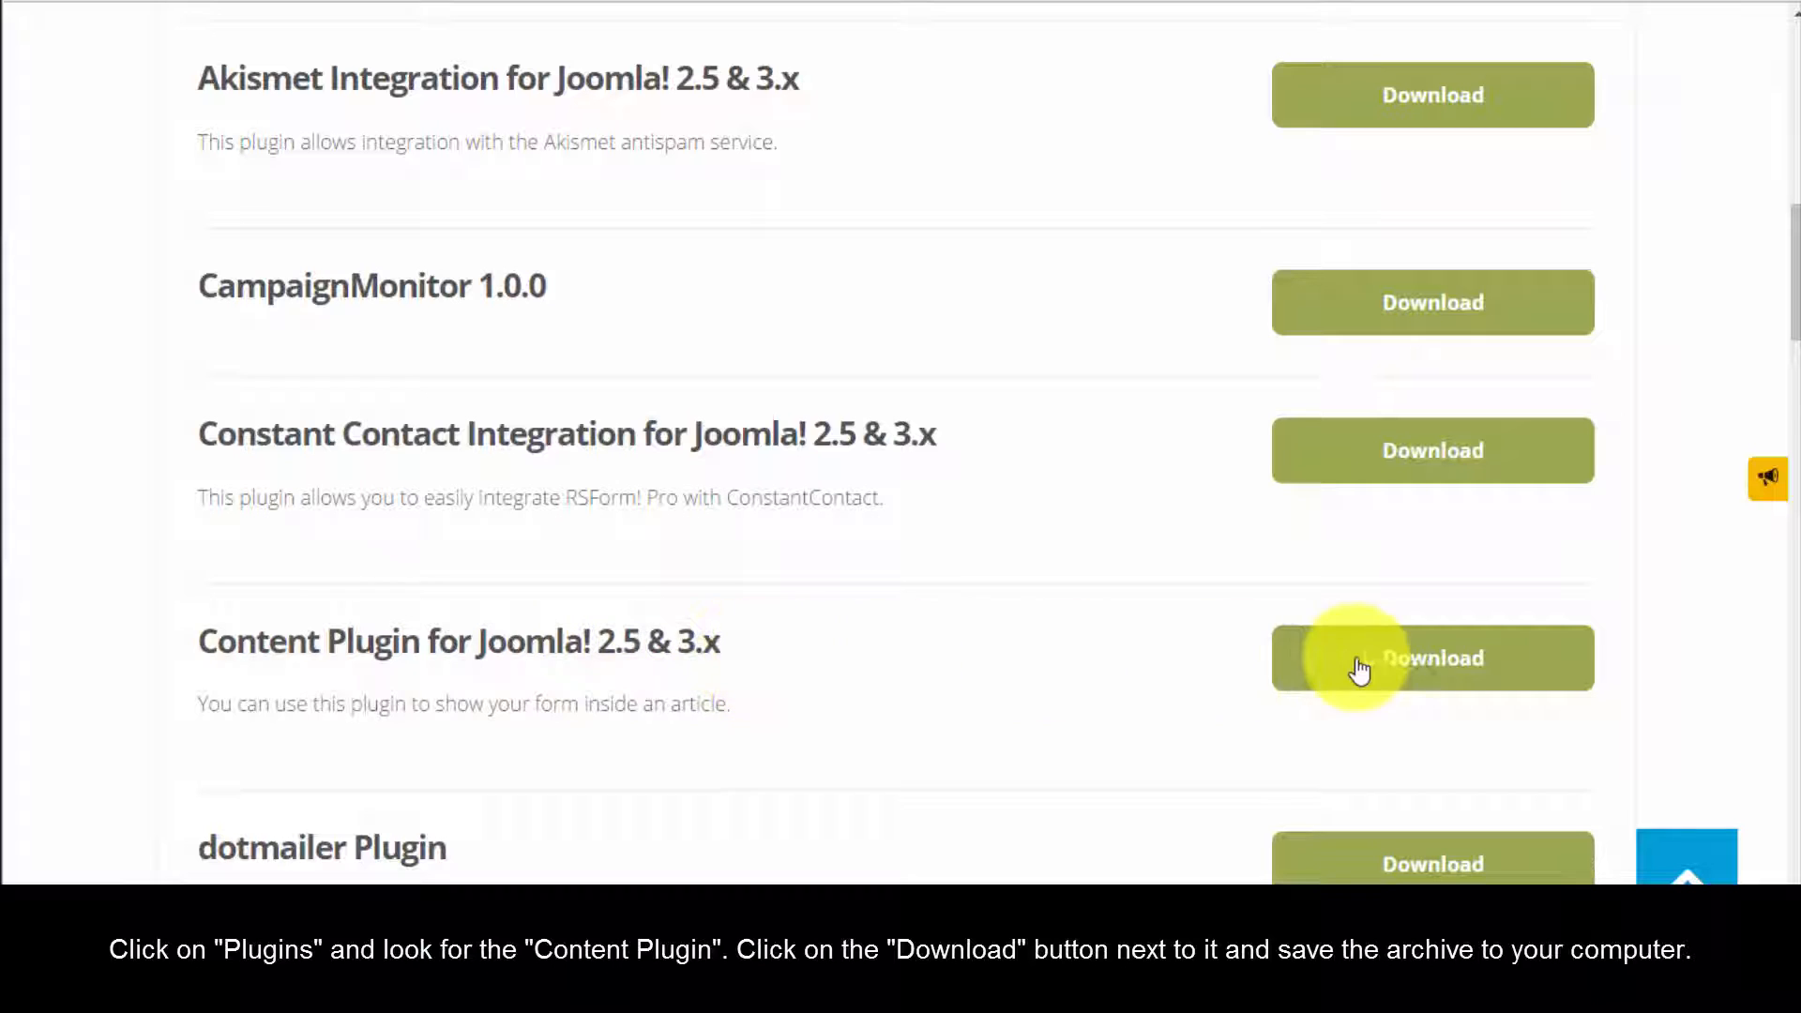
click(1431, 657)
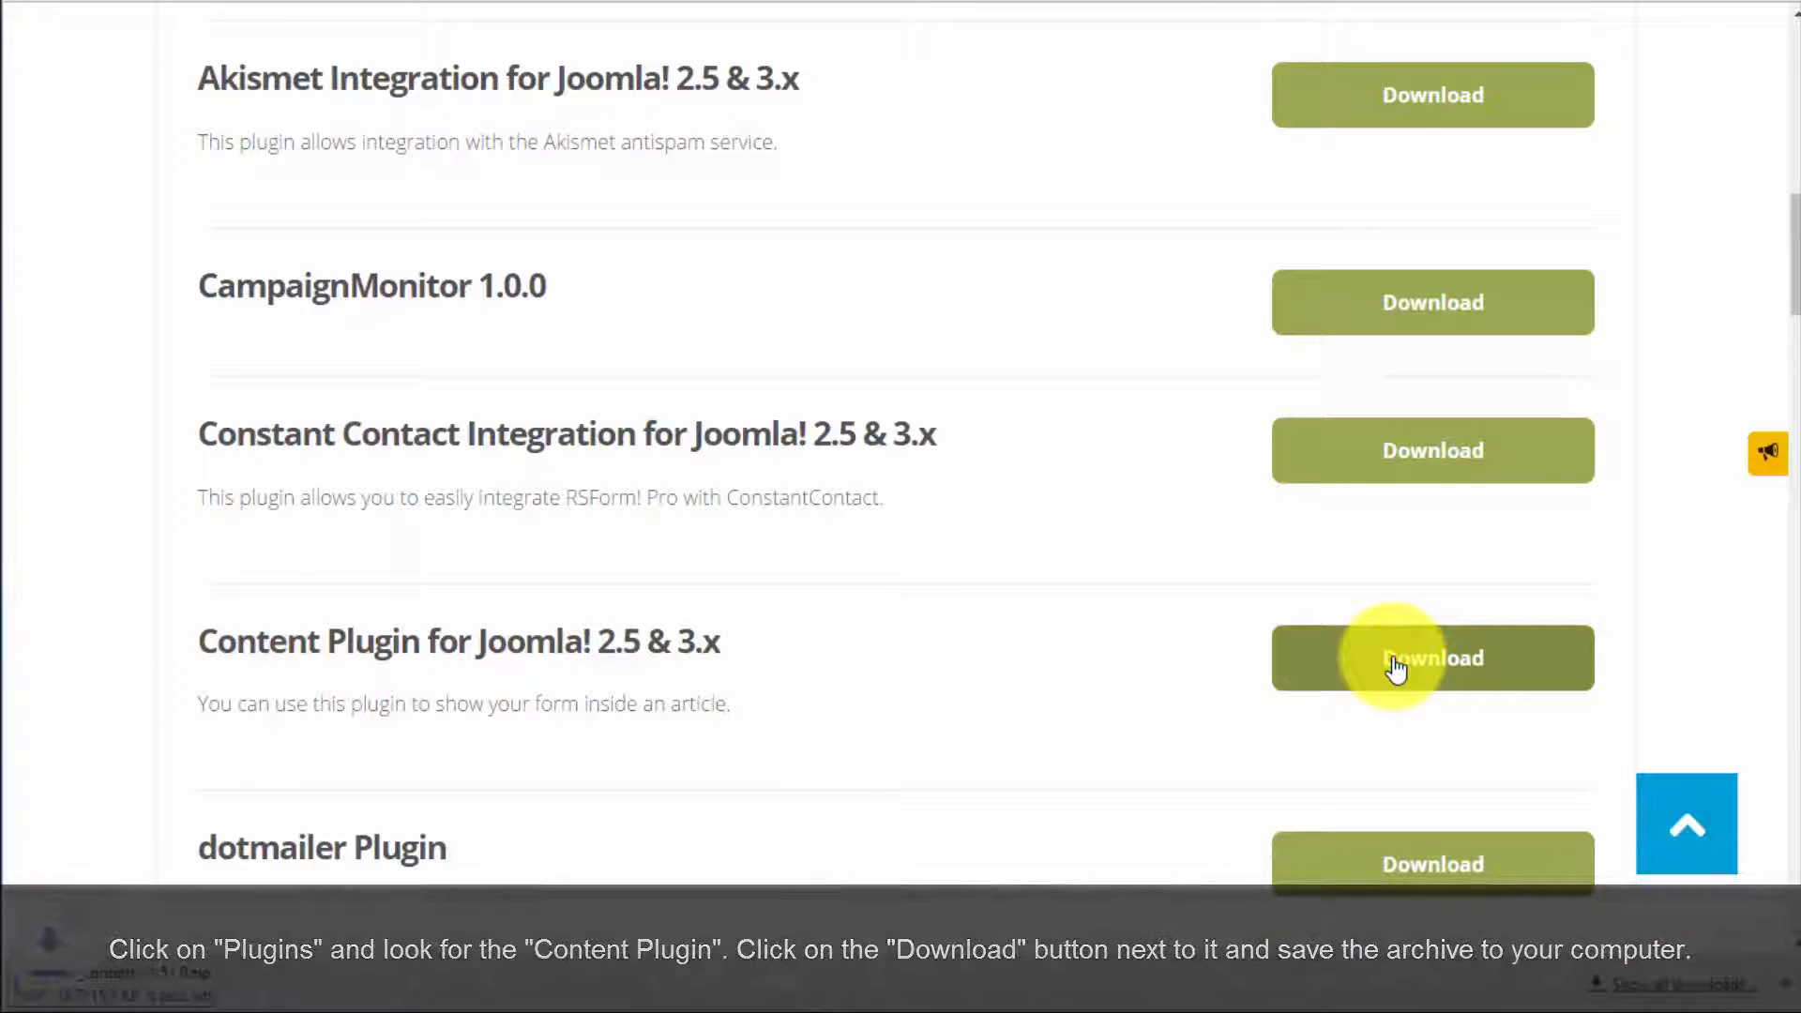
click(1432, 656)
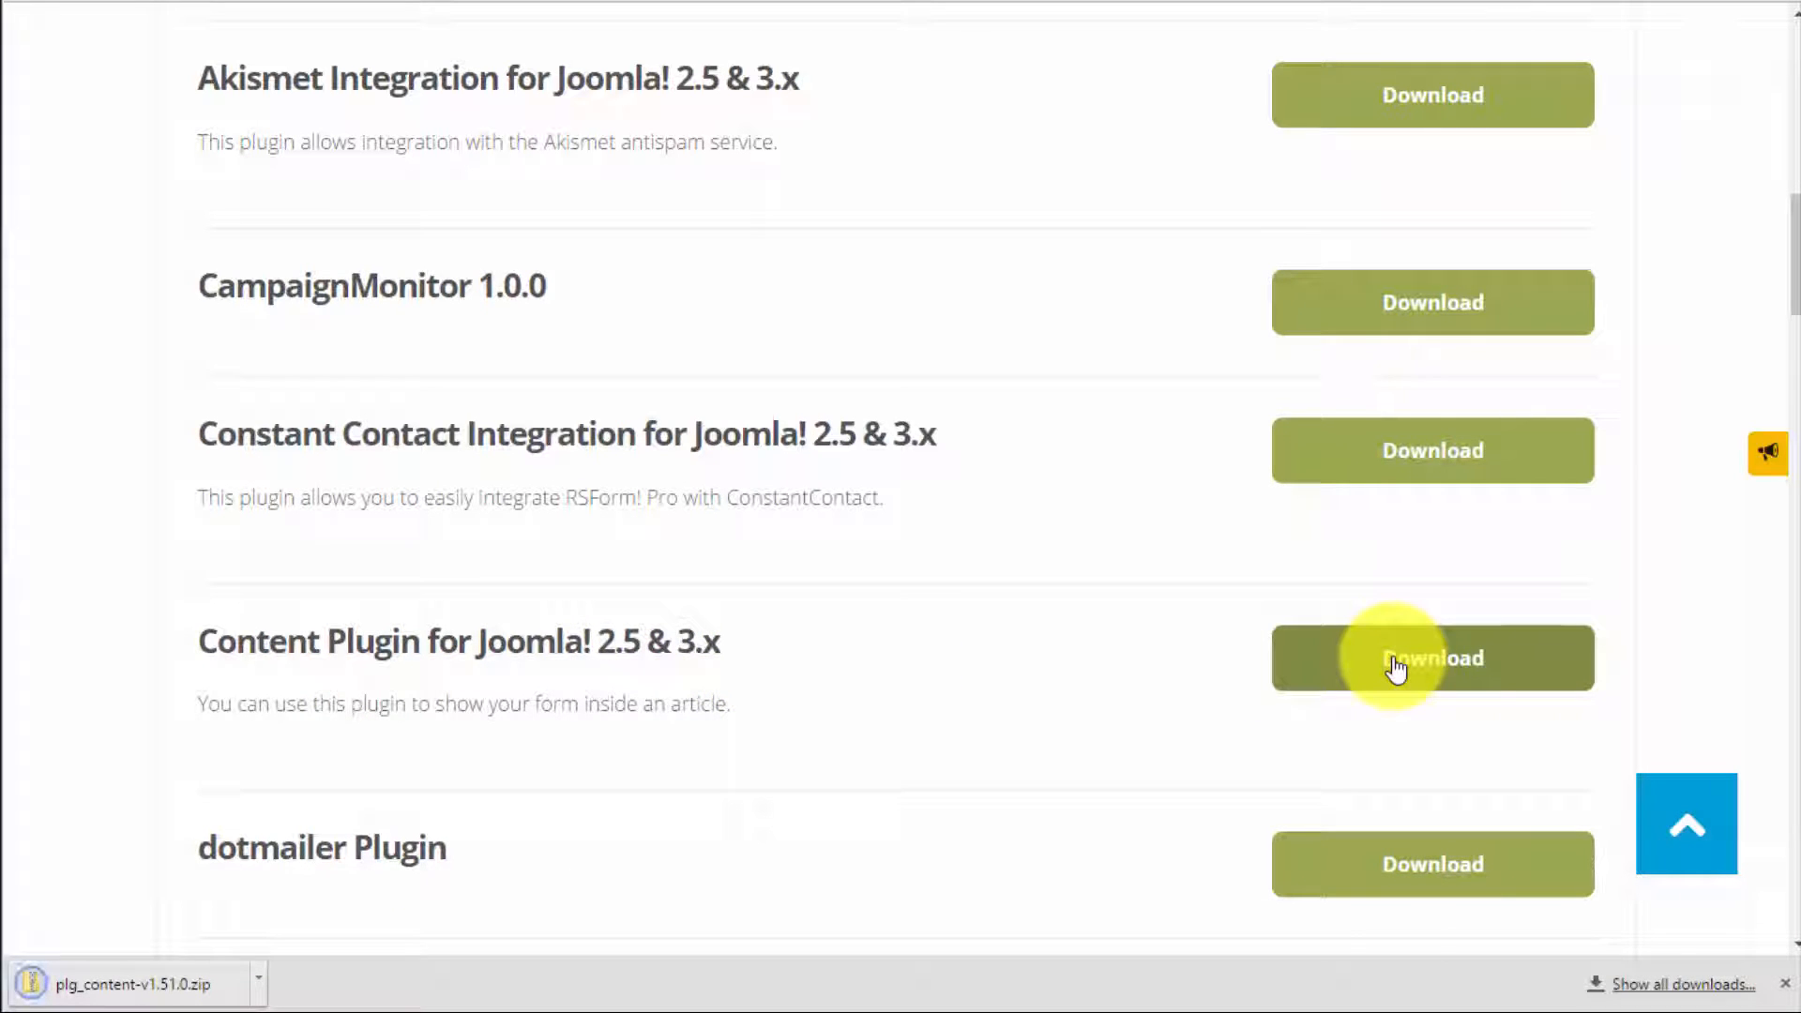
click(1432, 657)
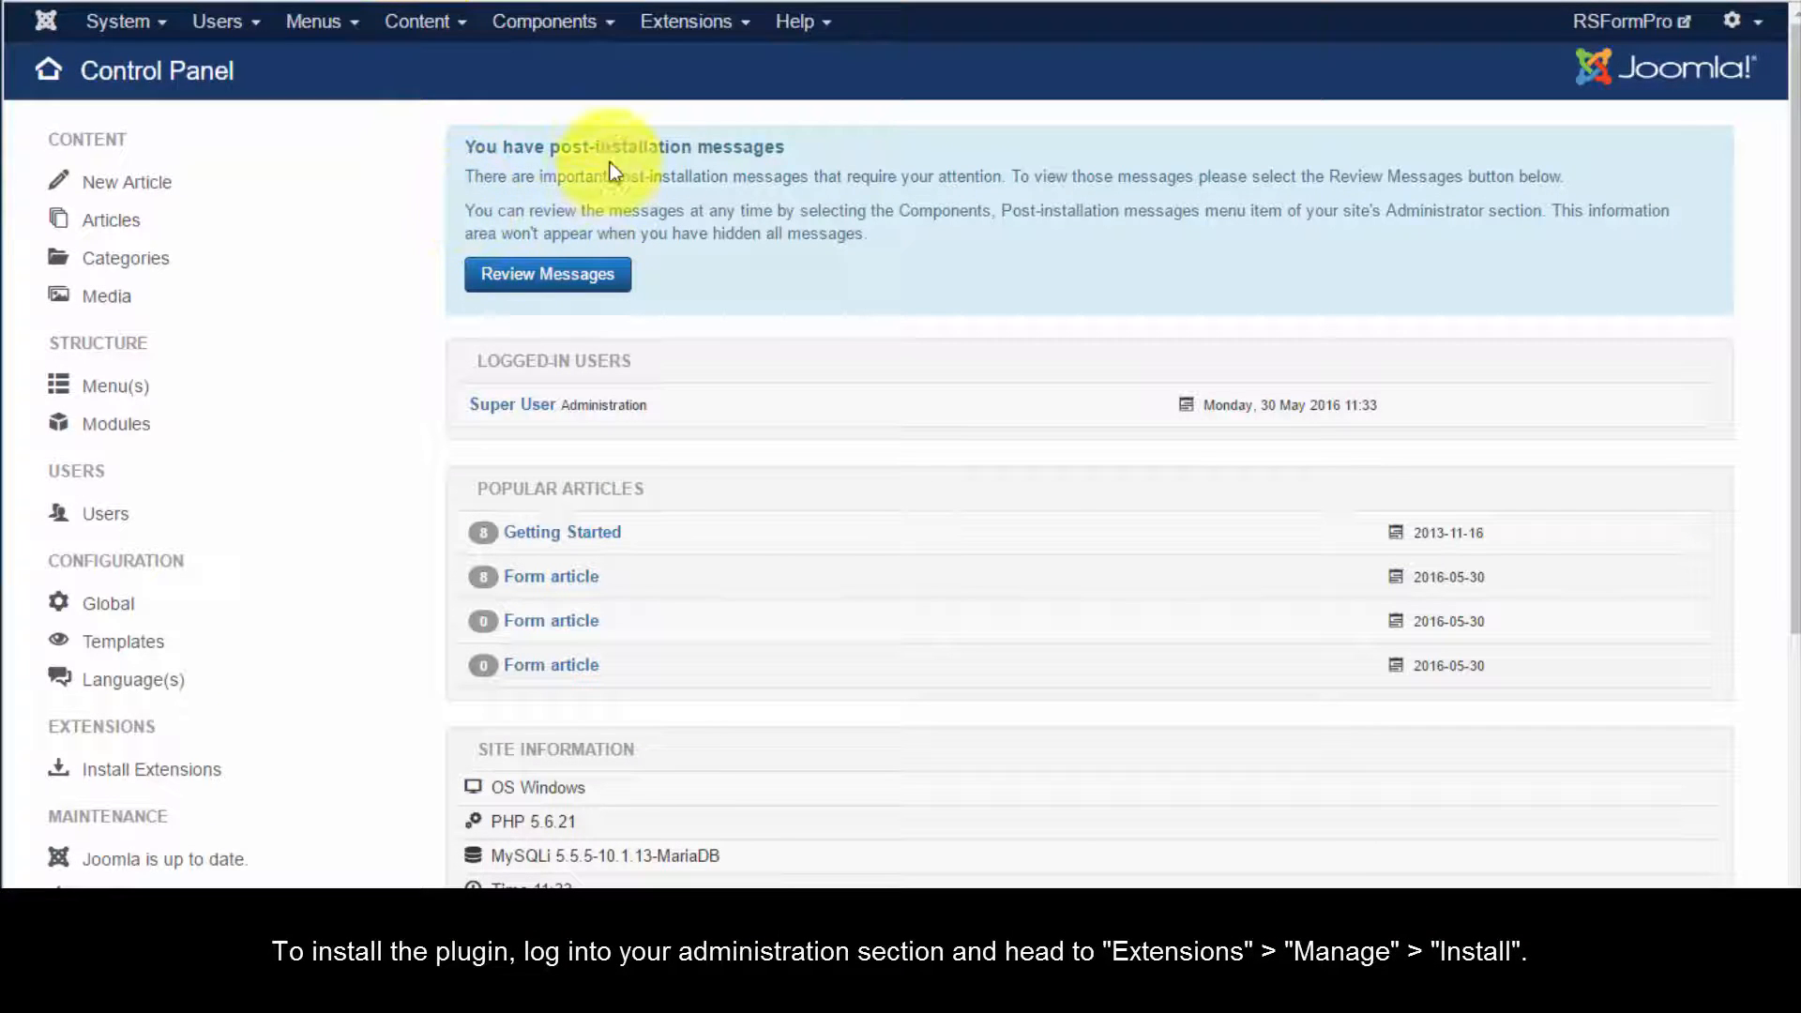
- Reach the Joomla extension installer and browse for the plugin package
click(687, 21)
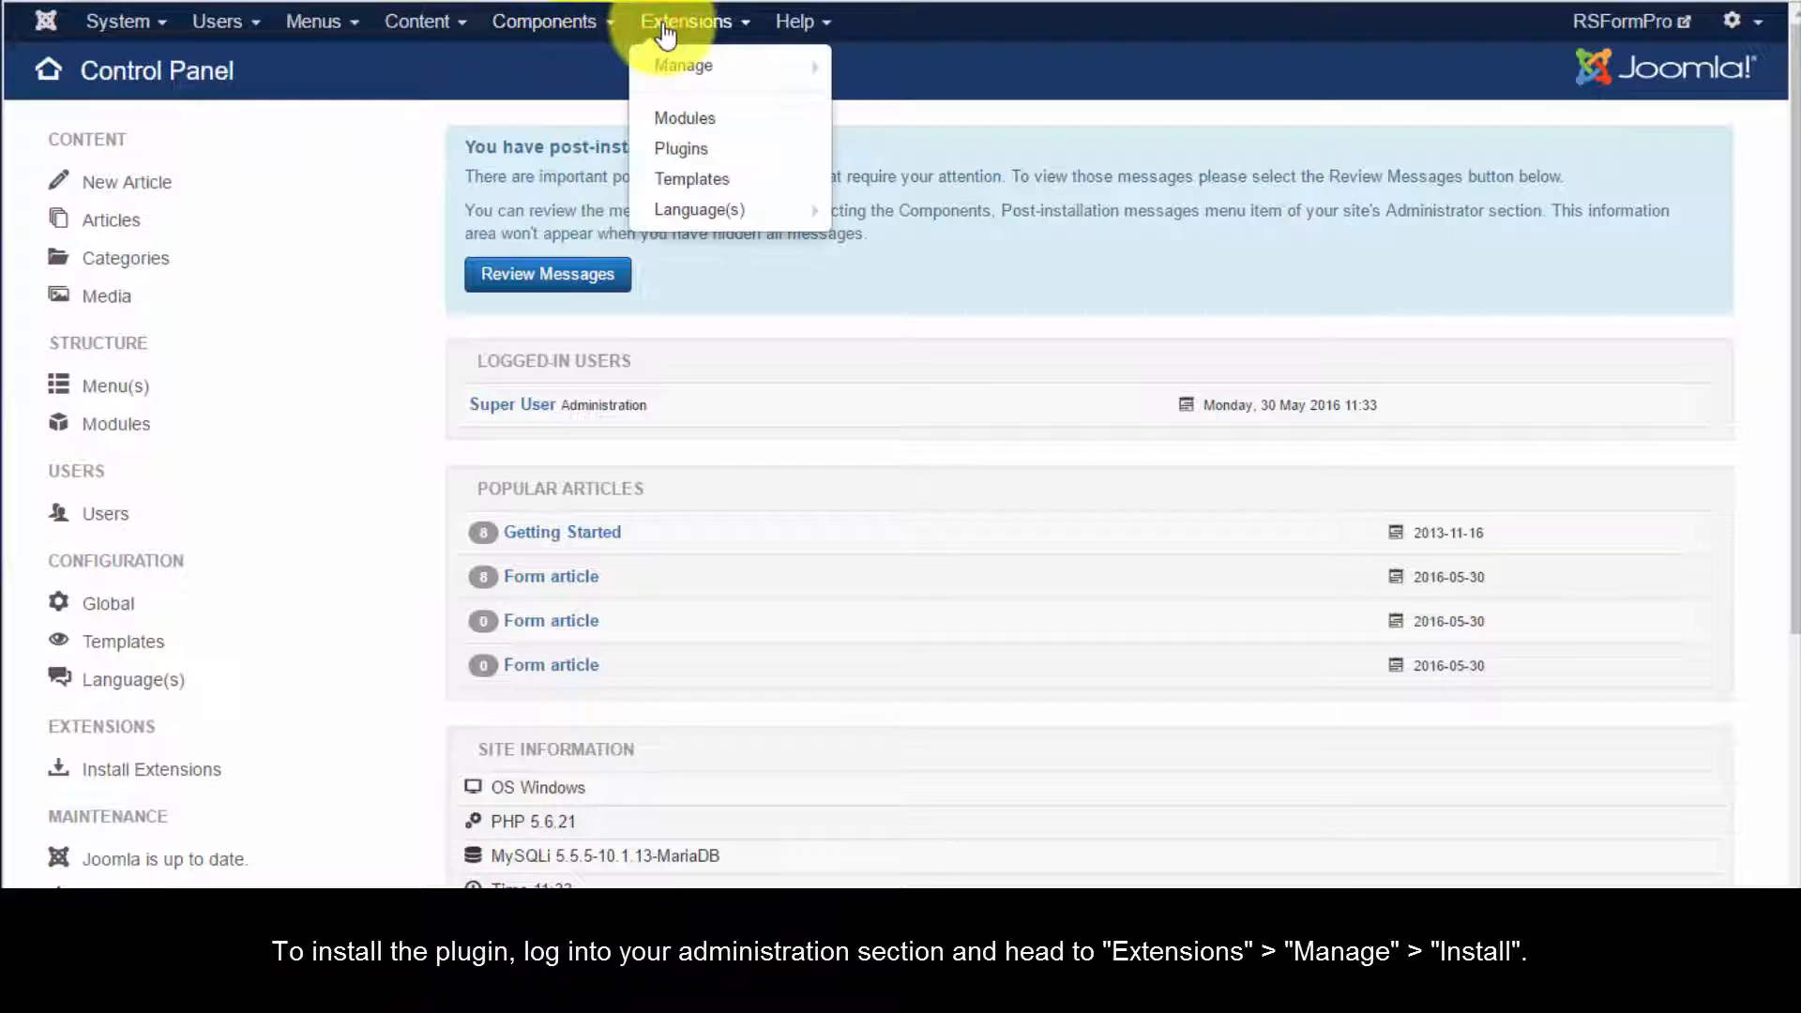
mouse_move(683, 64)
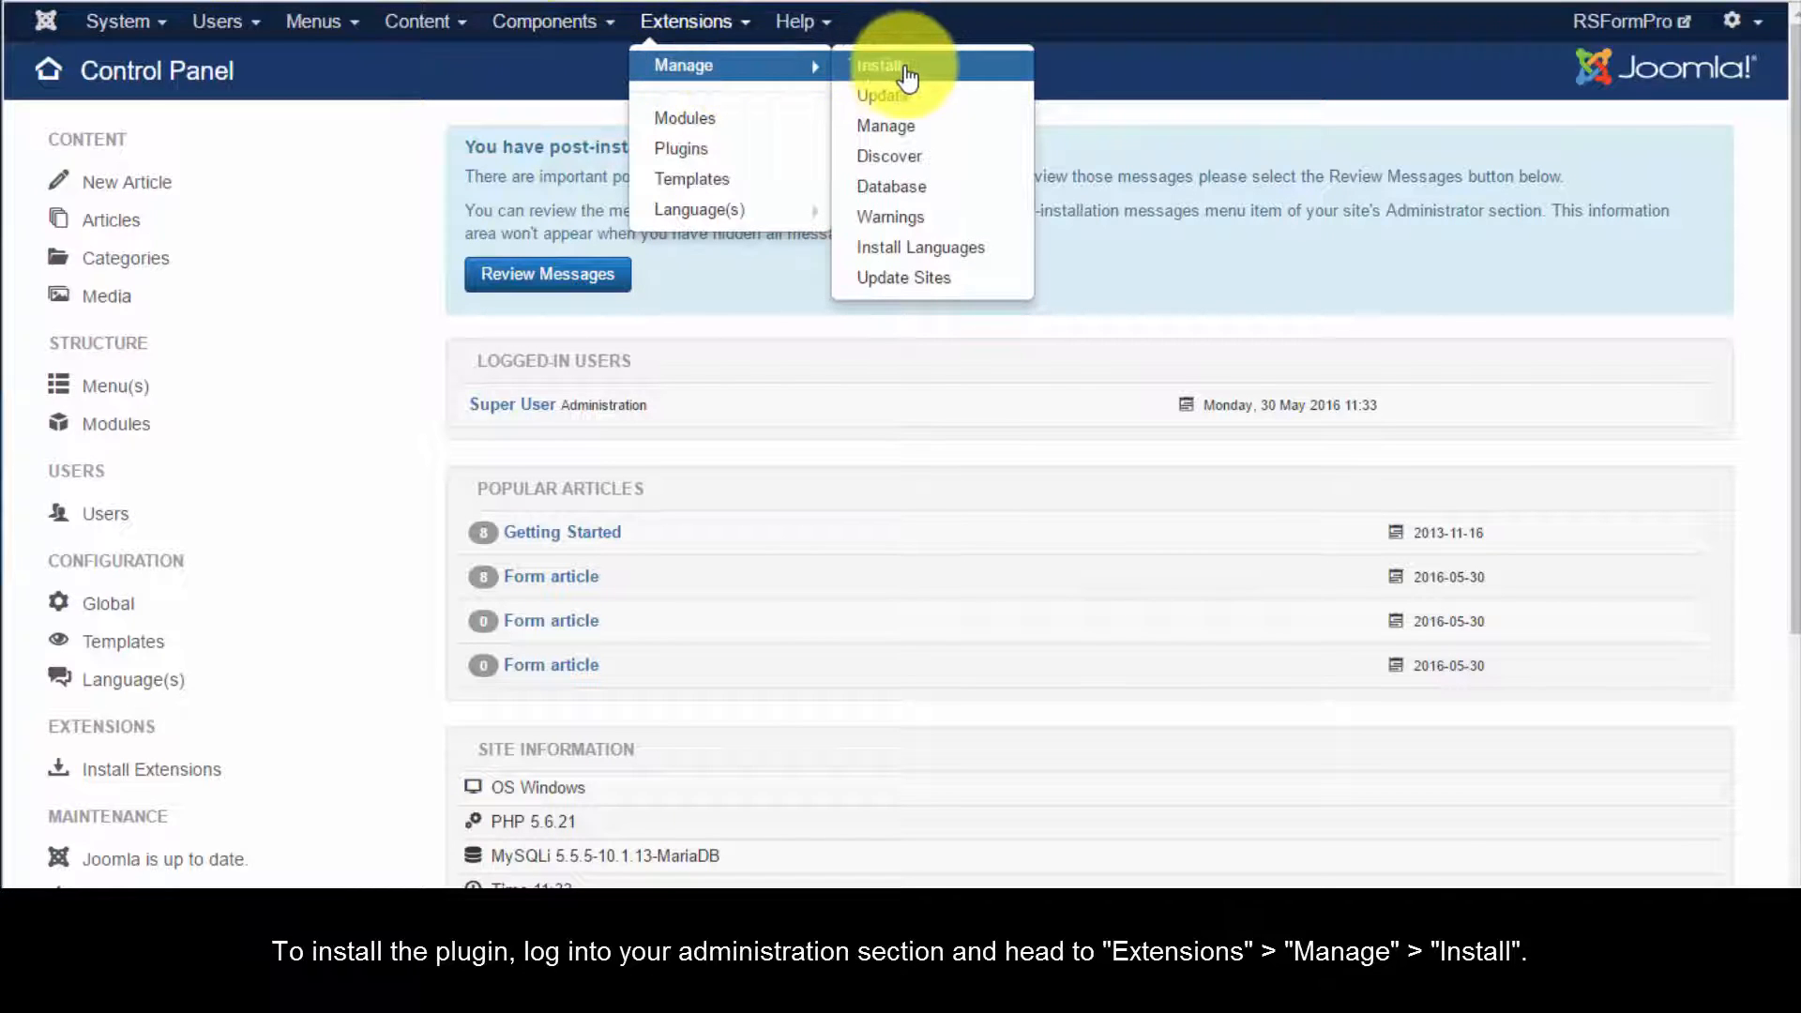
click(883, 66)
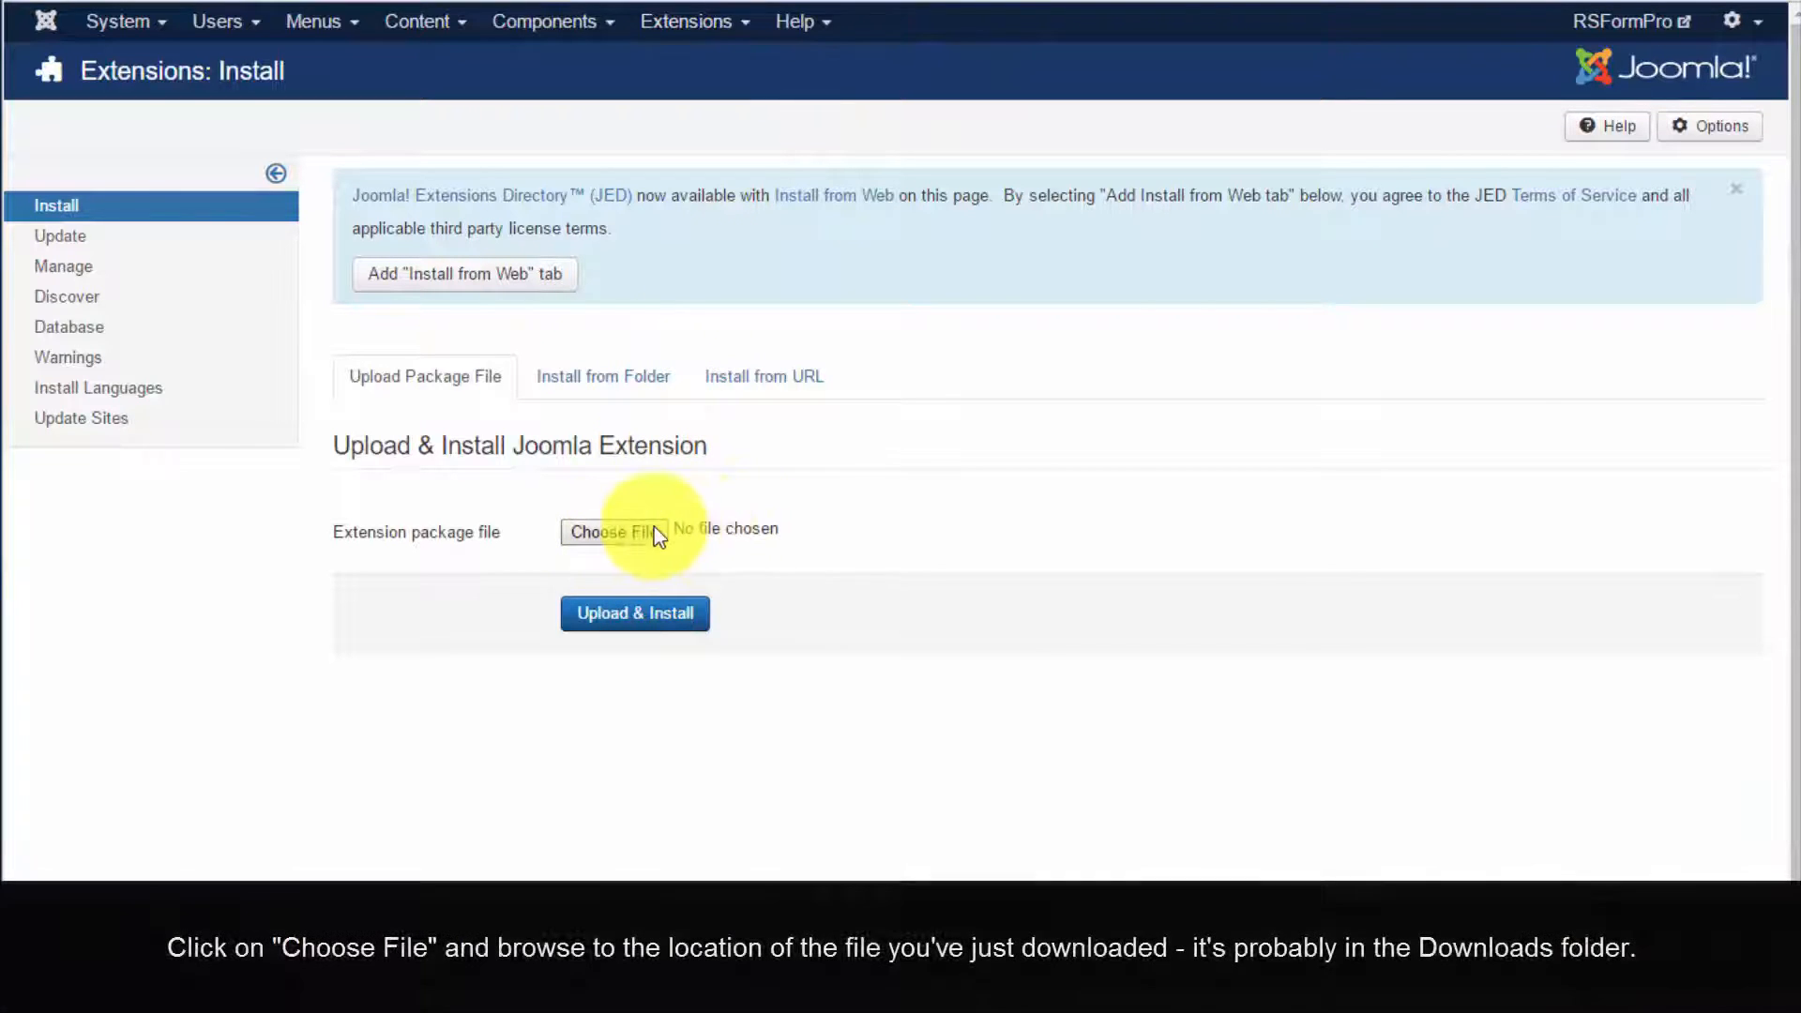
click(616, 531)
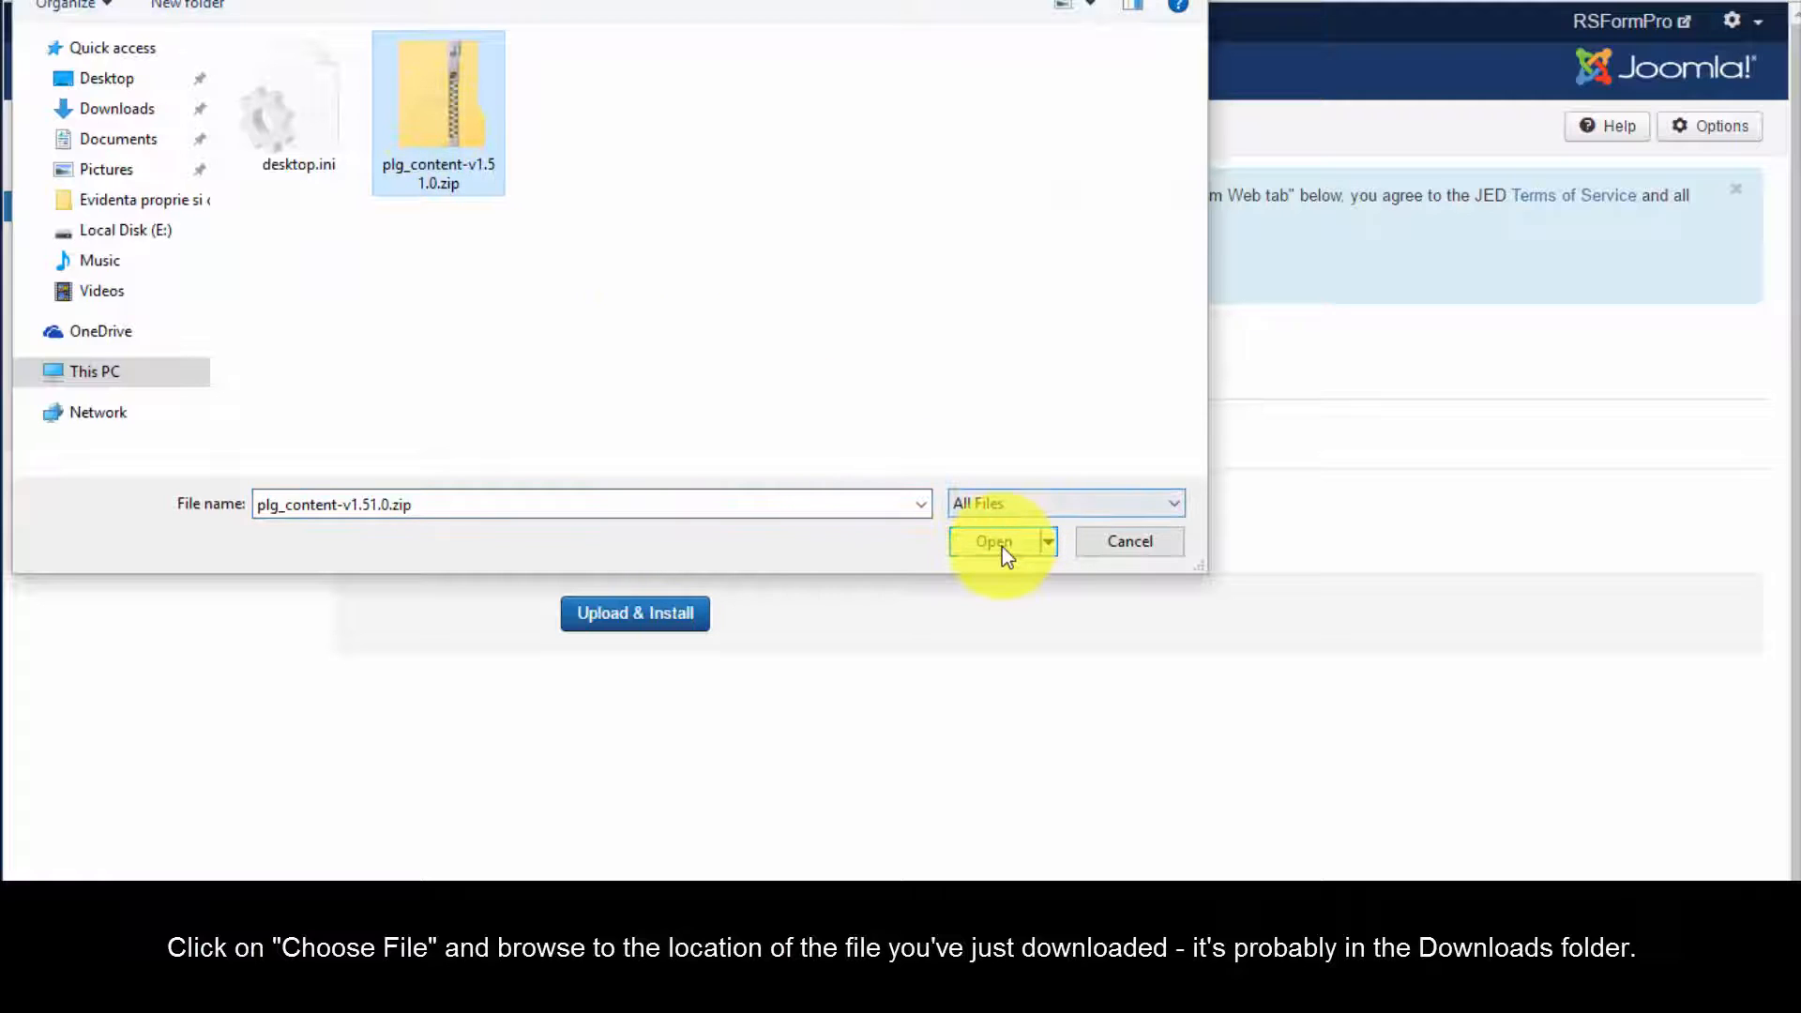
- Upload and install plg_content-v1.51.0.zip until the success message appears
click(993, 541)
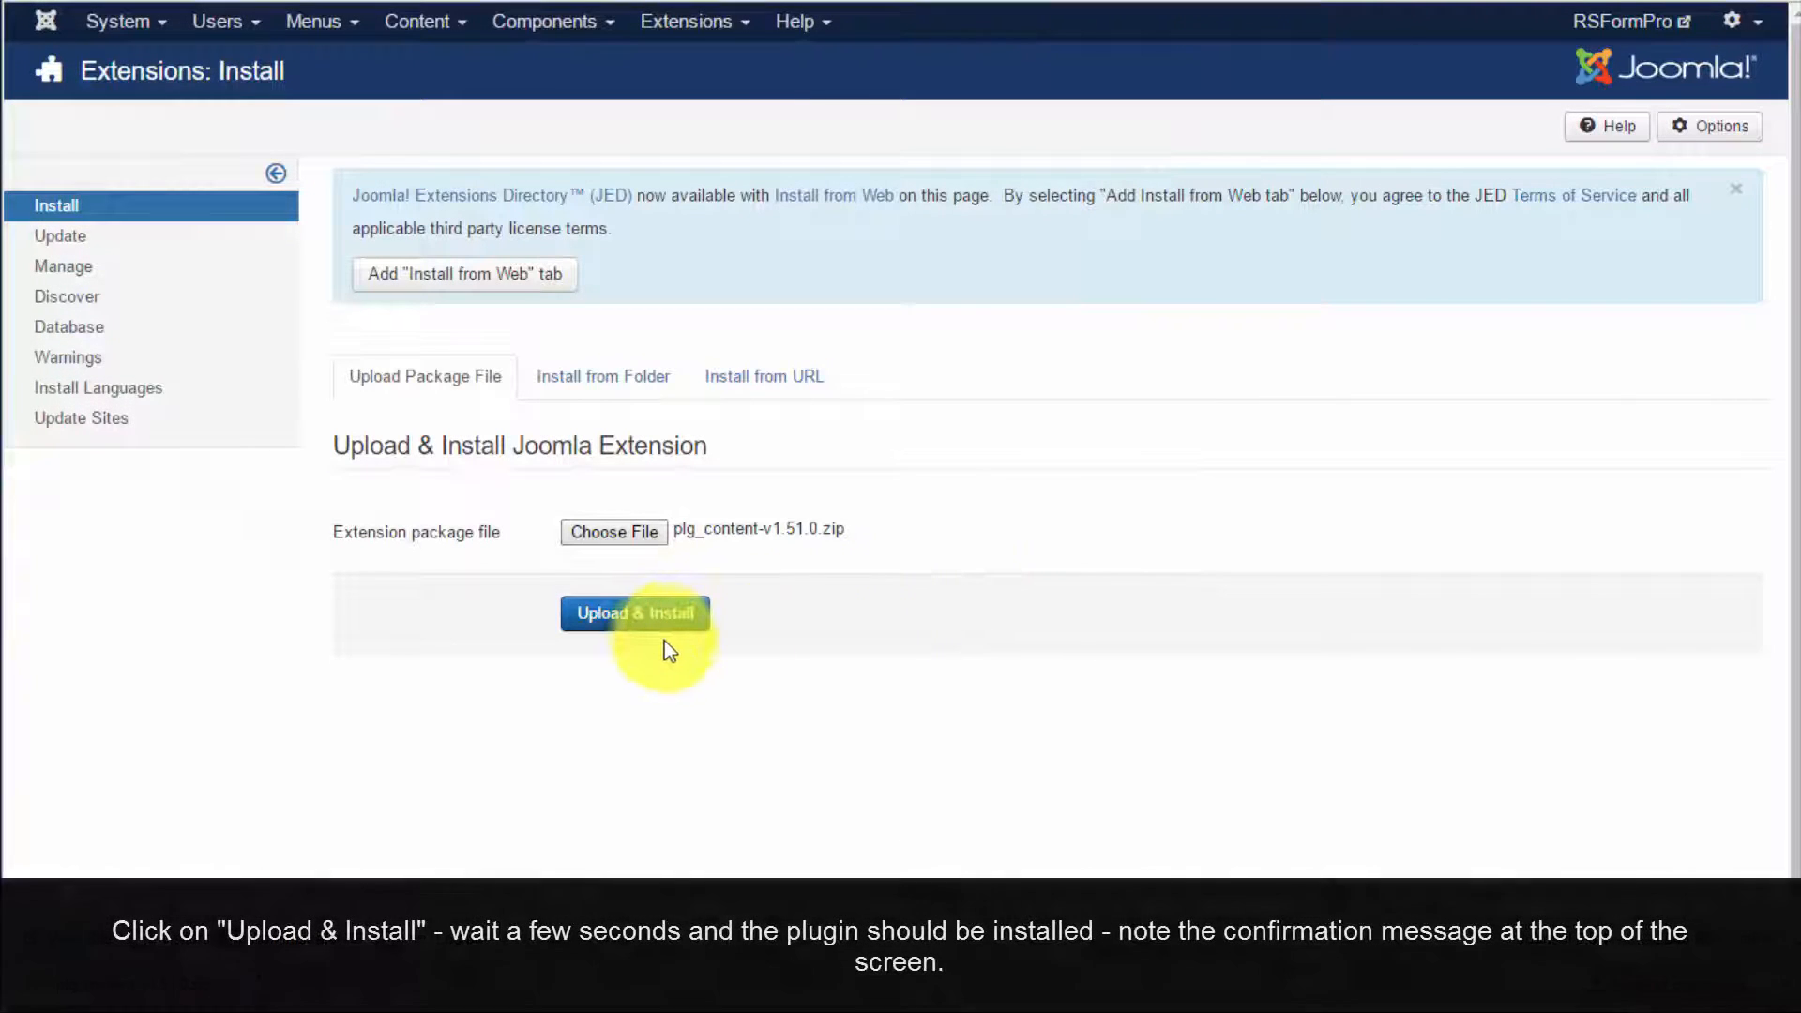
click(634, 612)
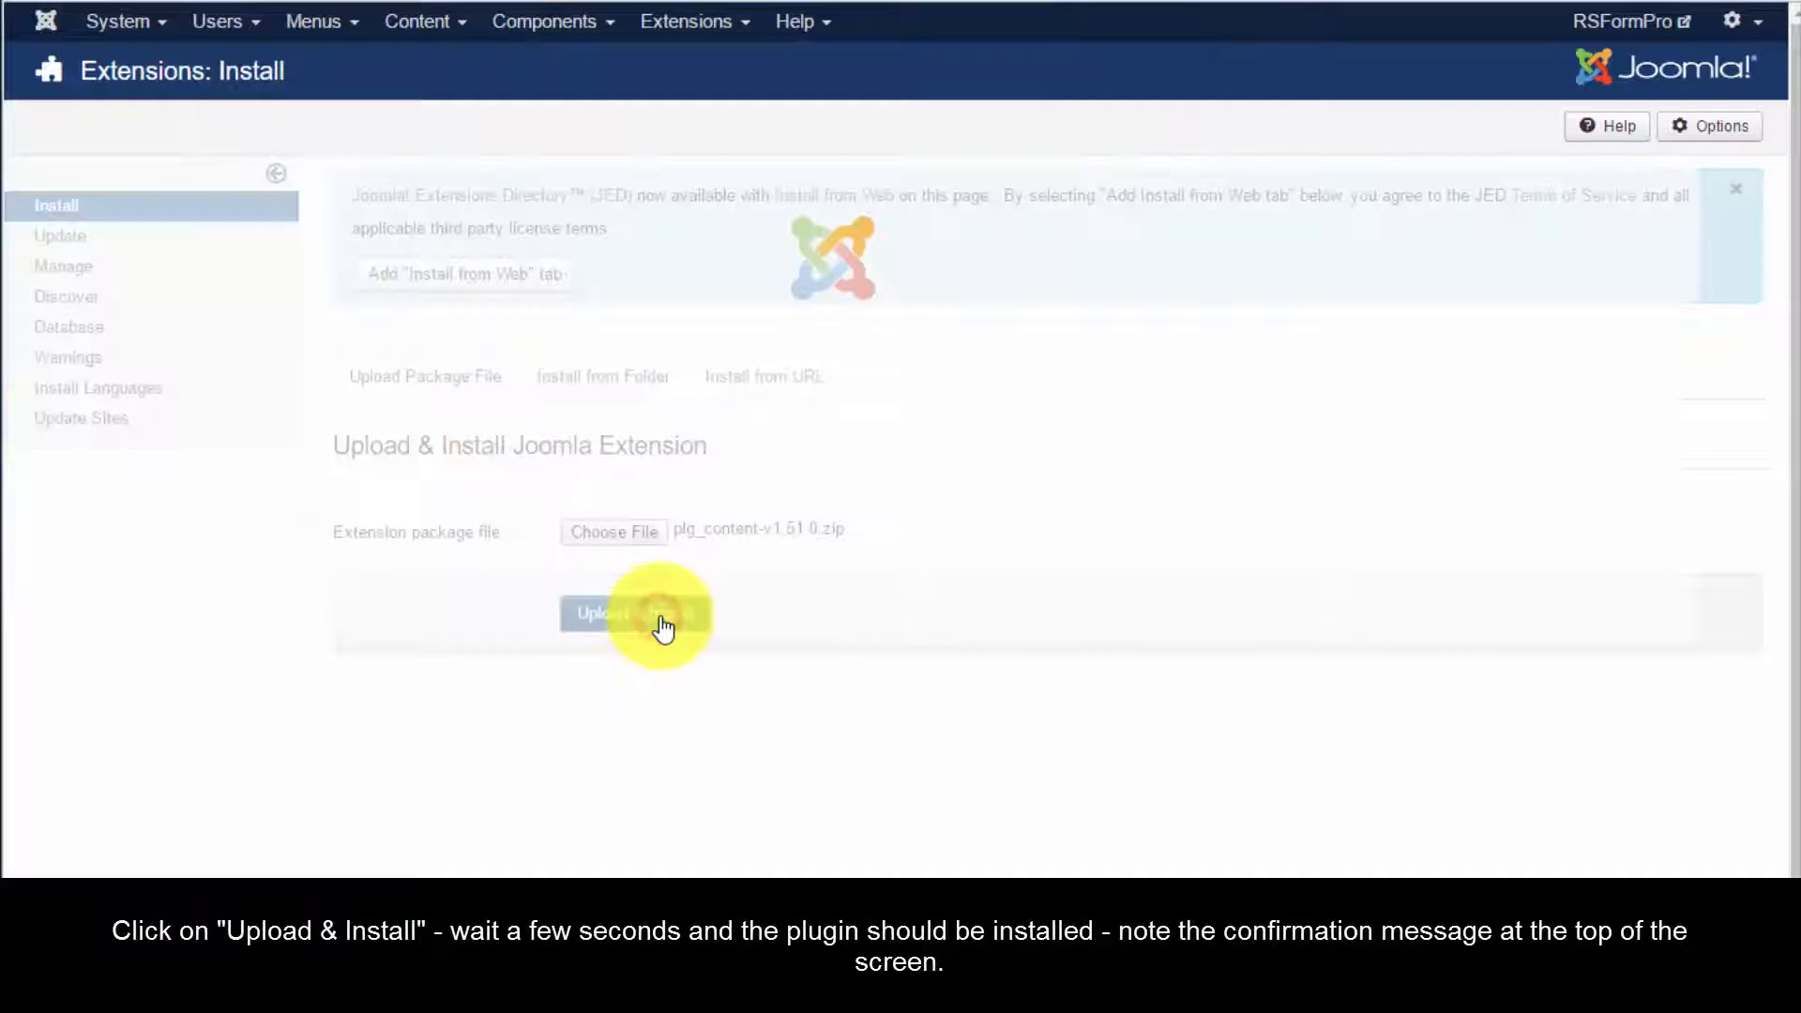
click(634, 612)
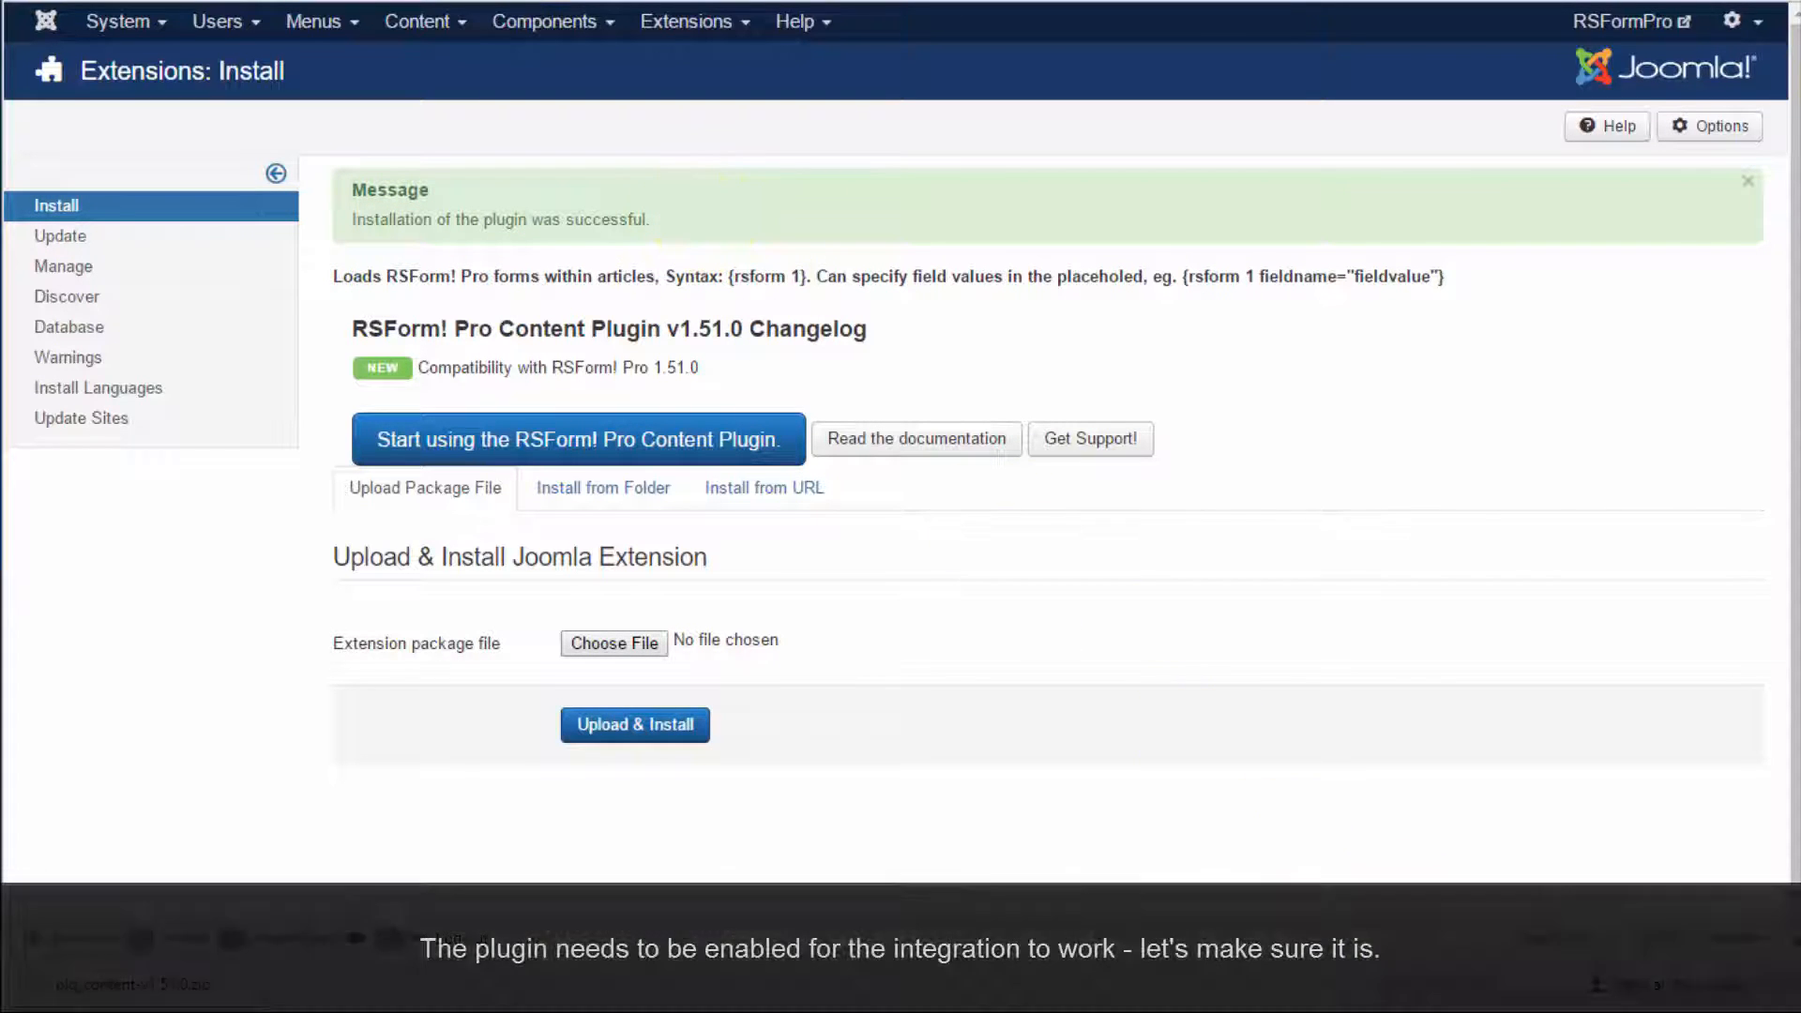
mouse_move(685, 21)
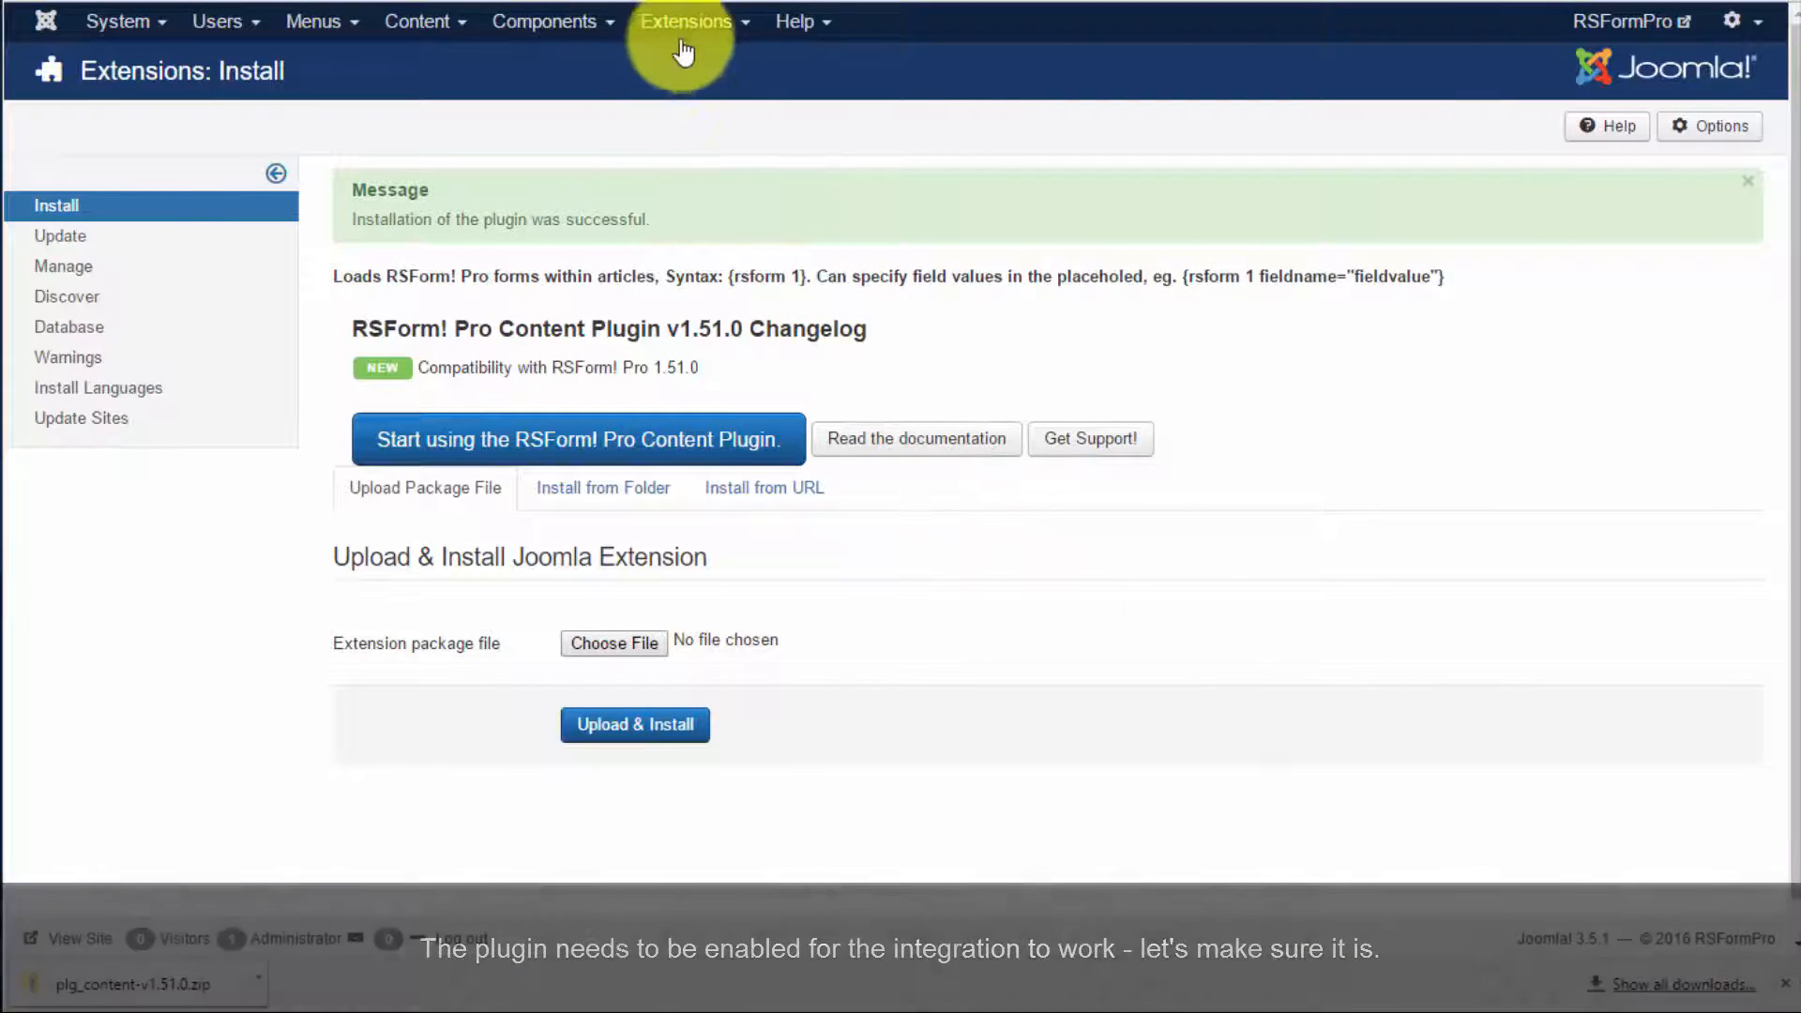
- Enable the Content - RSForm! Pro plugin from the Extensions plugin list
click(687, 21)
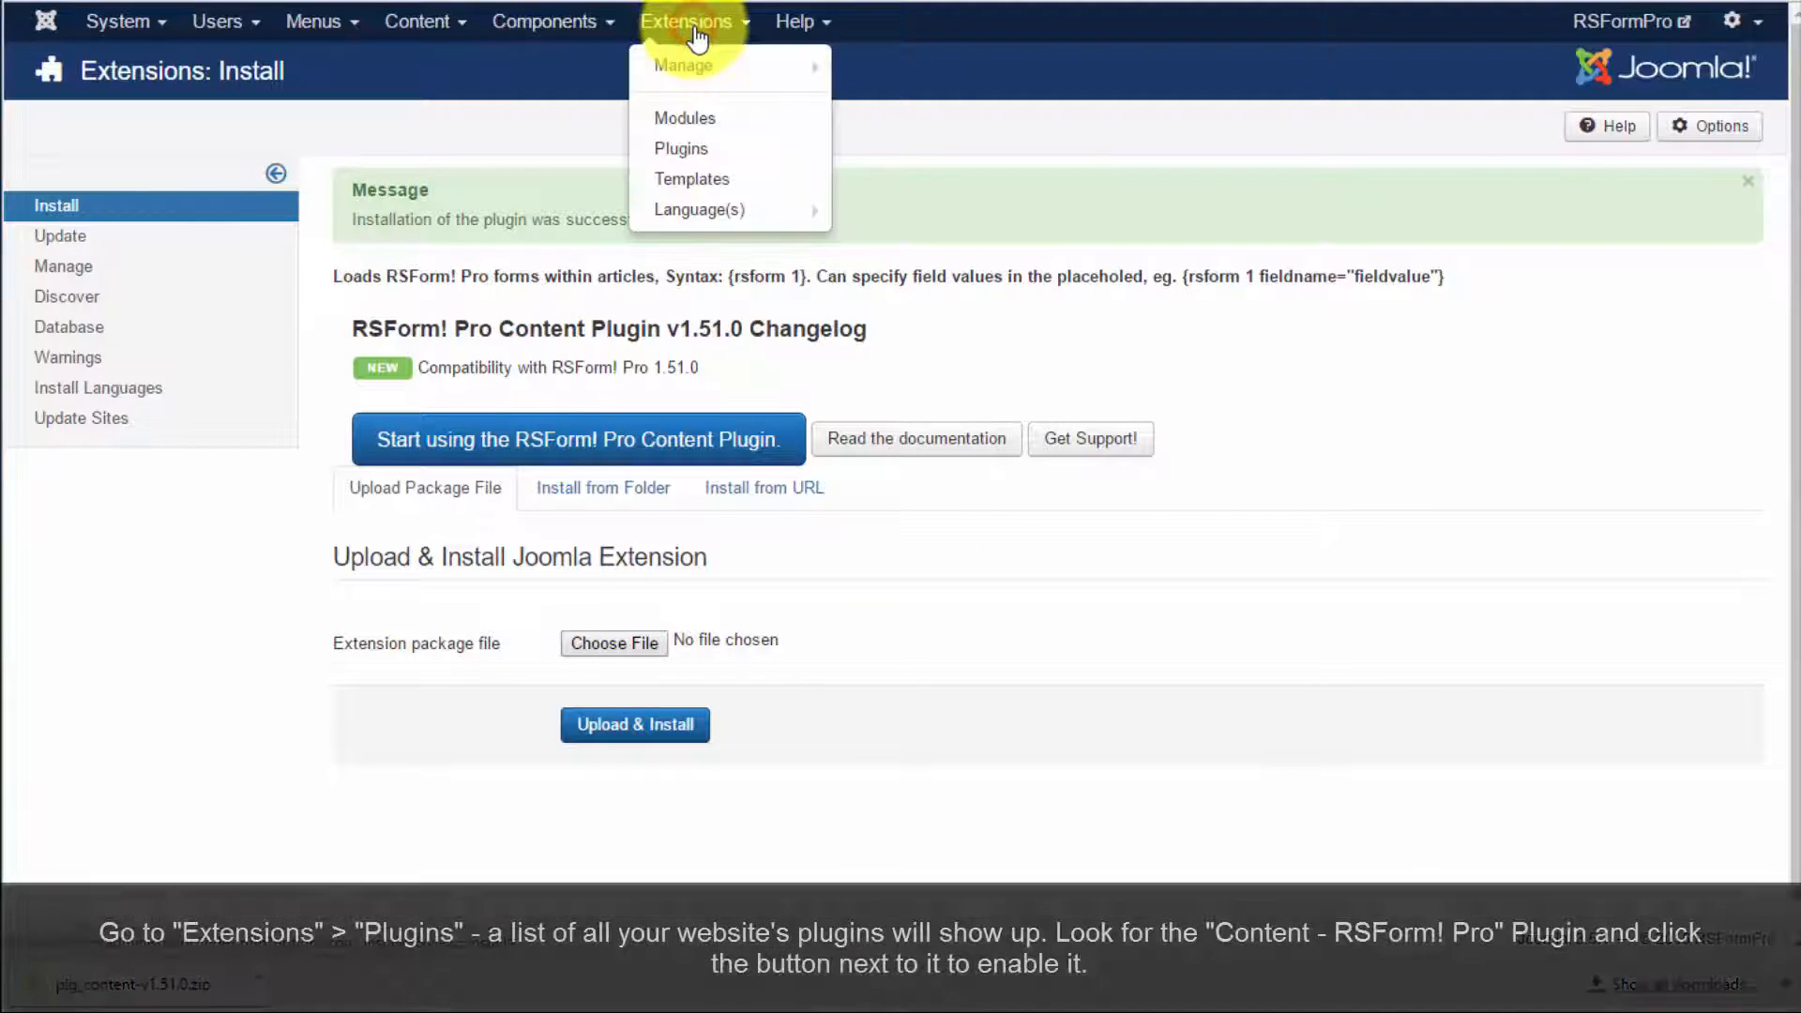
click(700, 156)
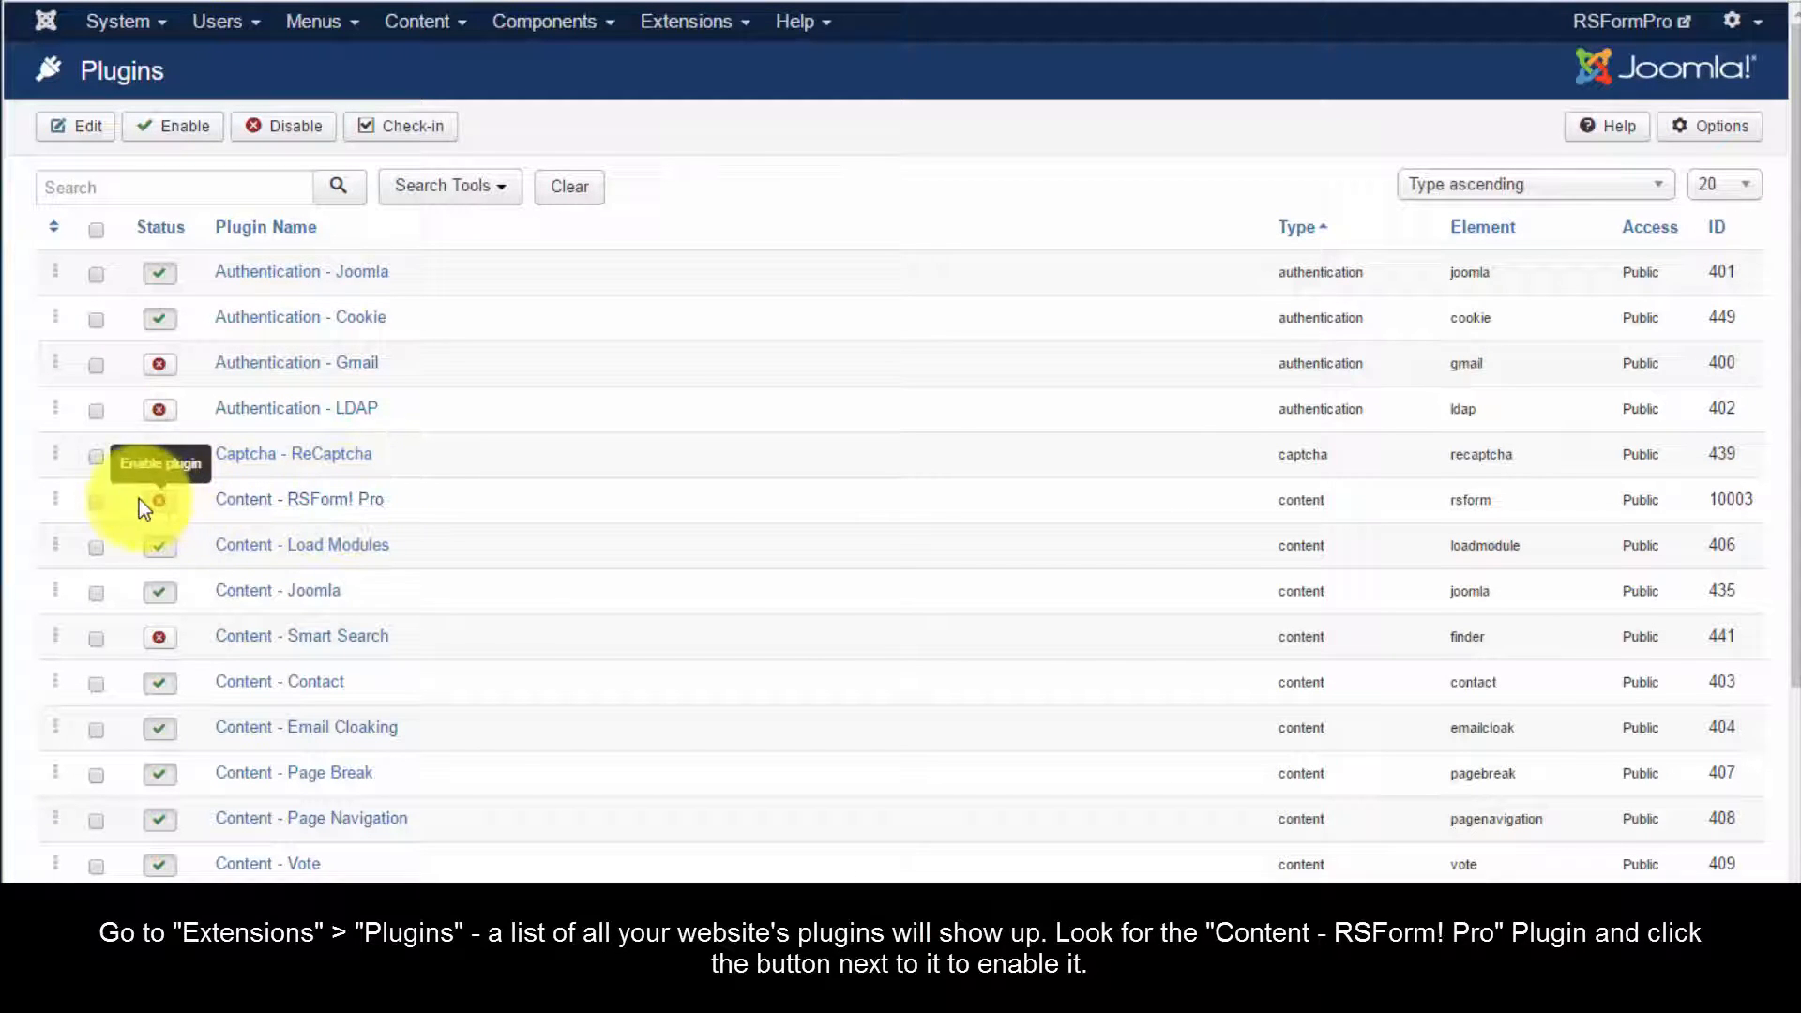
click(160, 499)
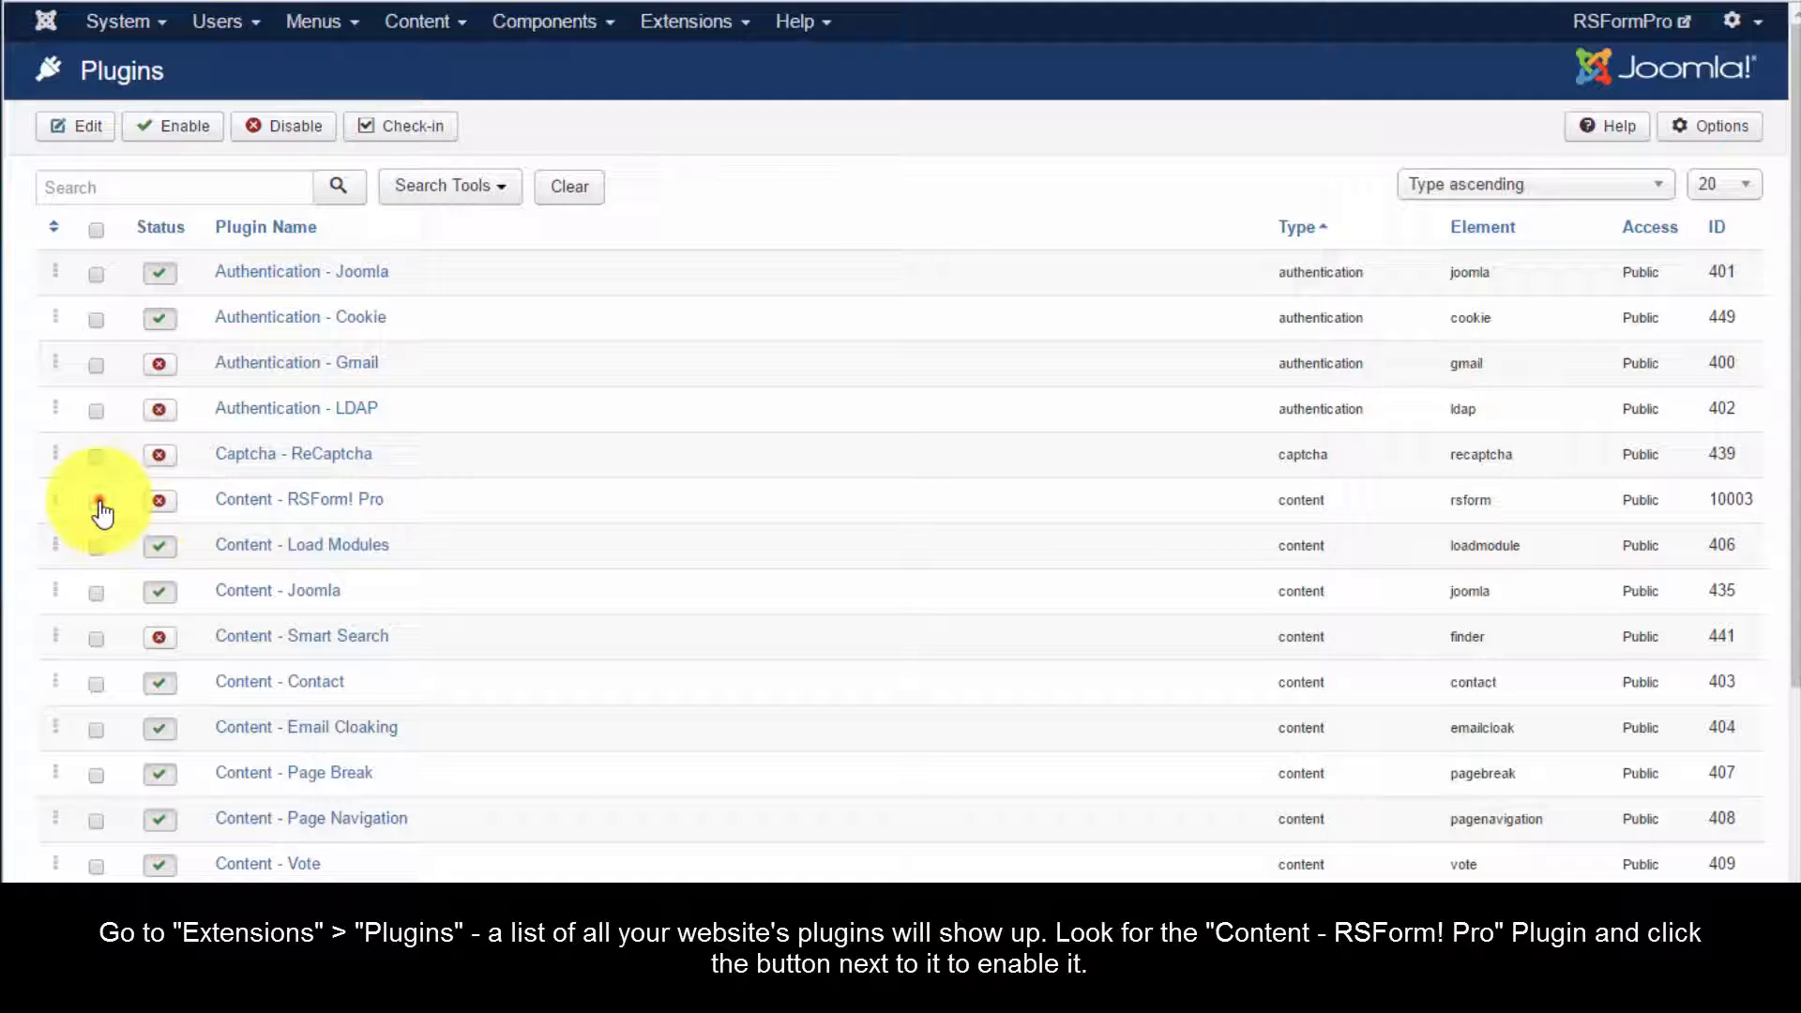
click(96, 503)
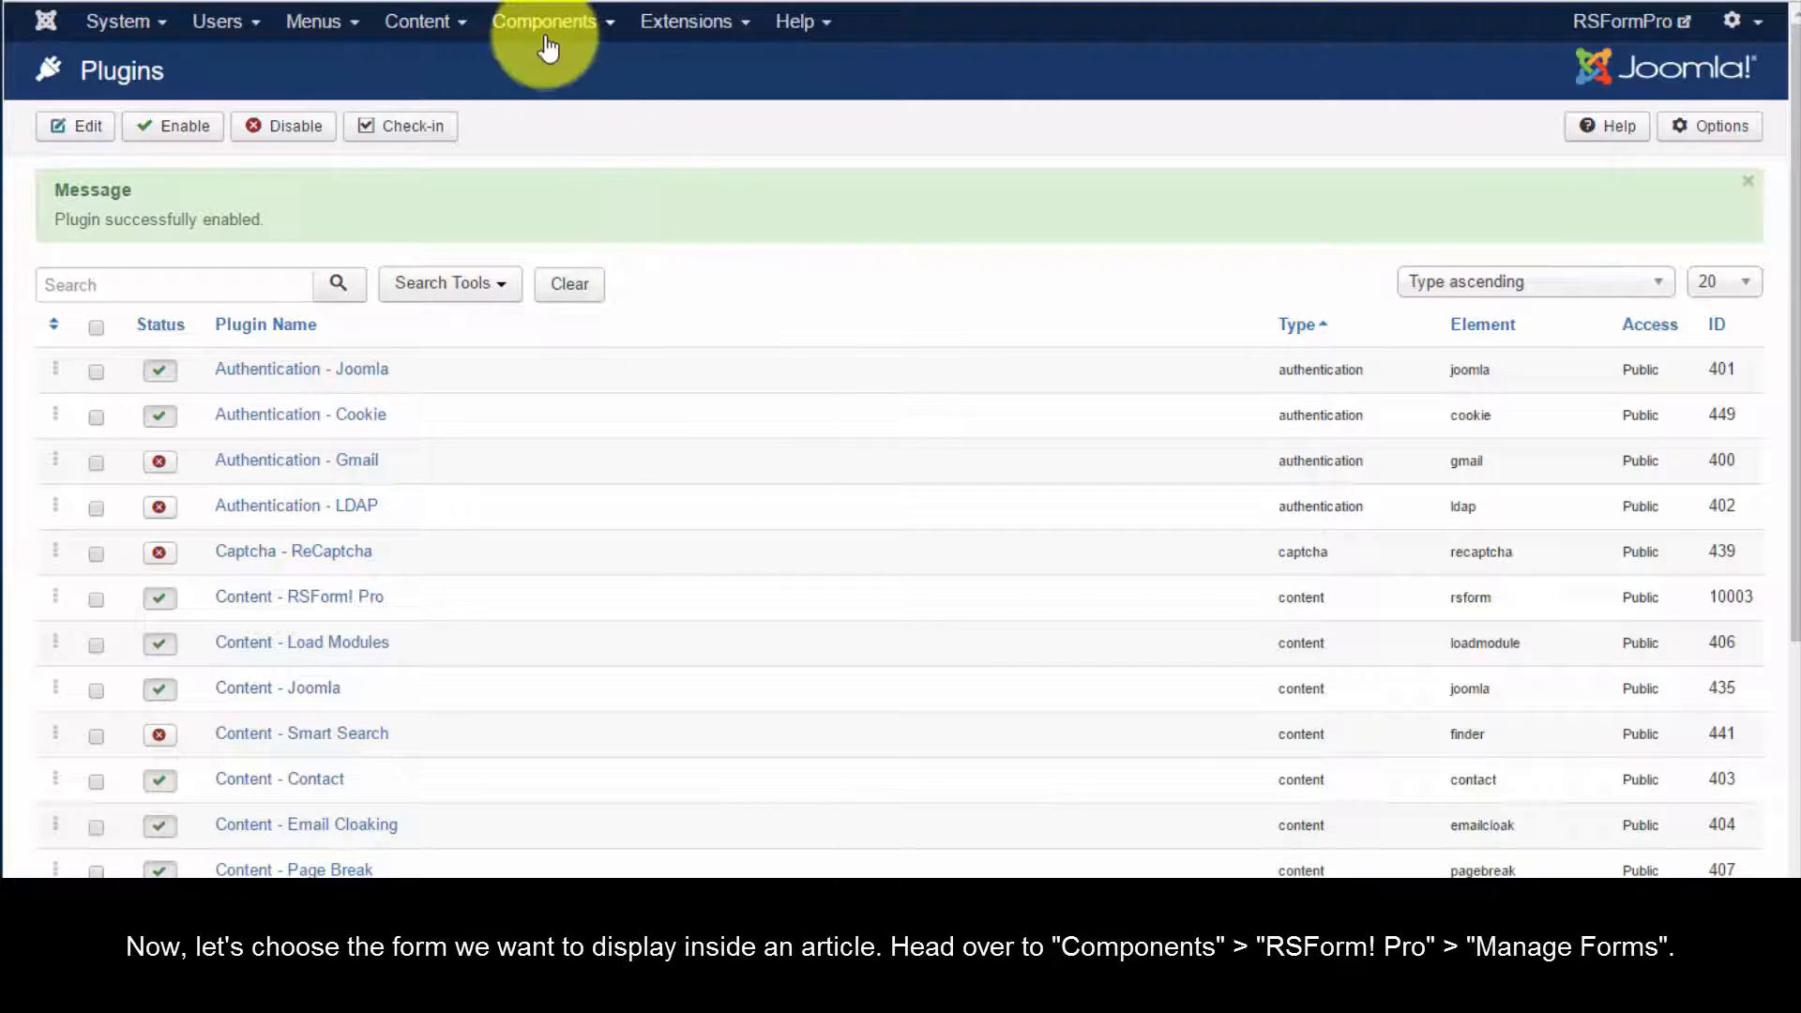
- Show the RSForm! Pro Manage Forms list to read the example form's ID
click(551, 21)
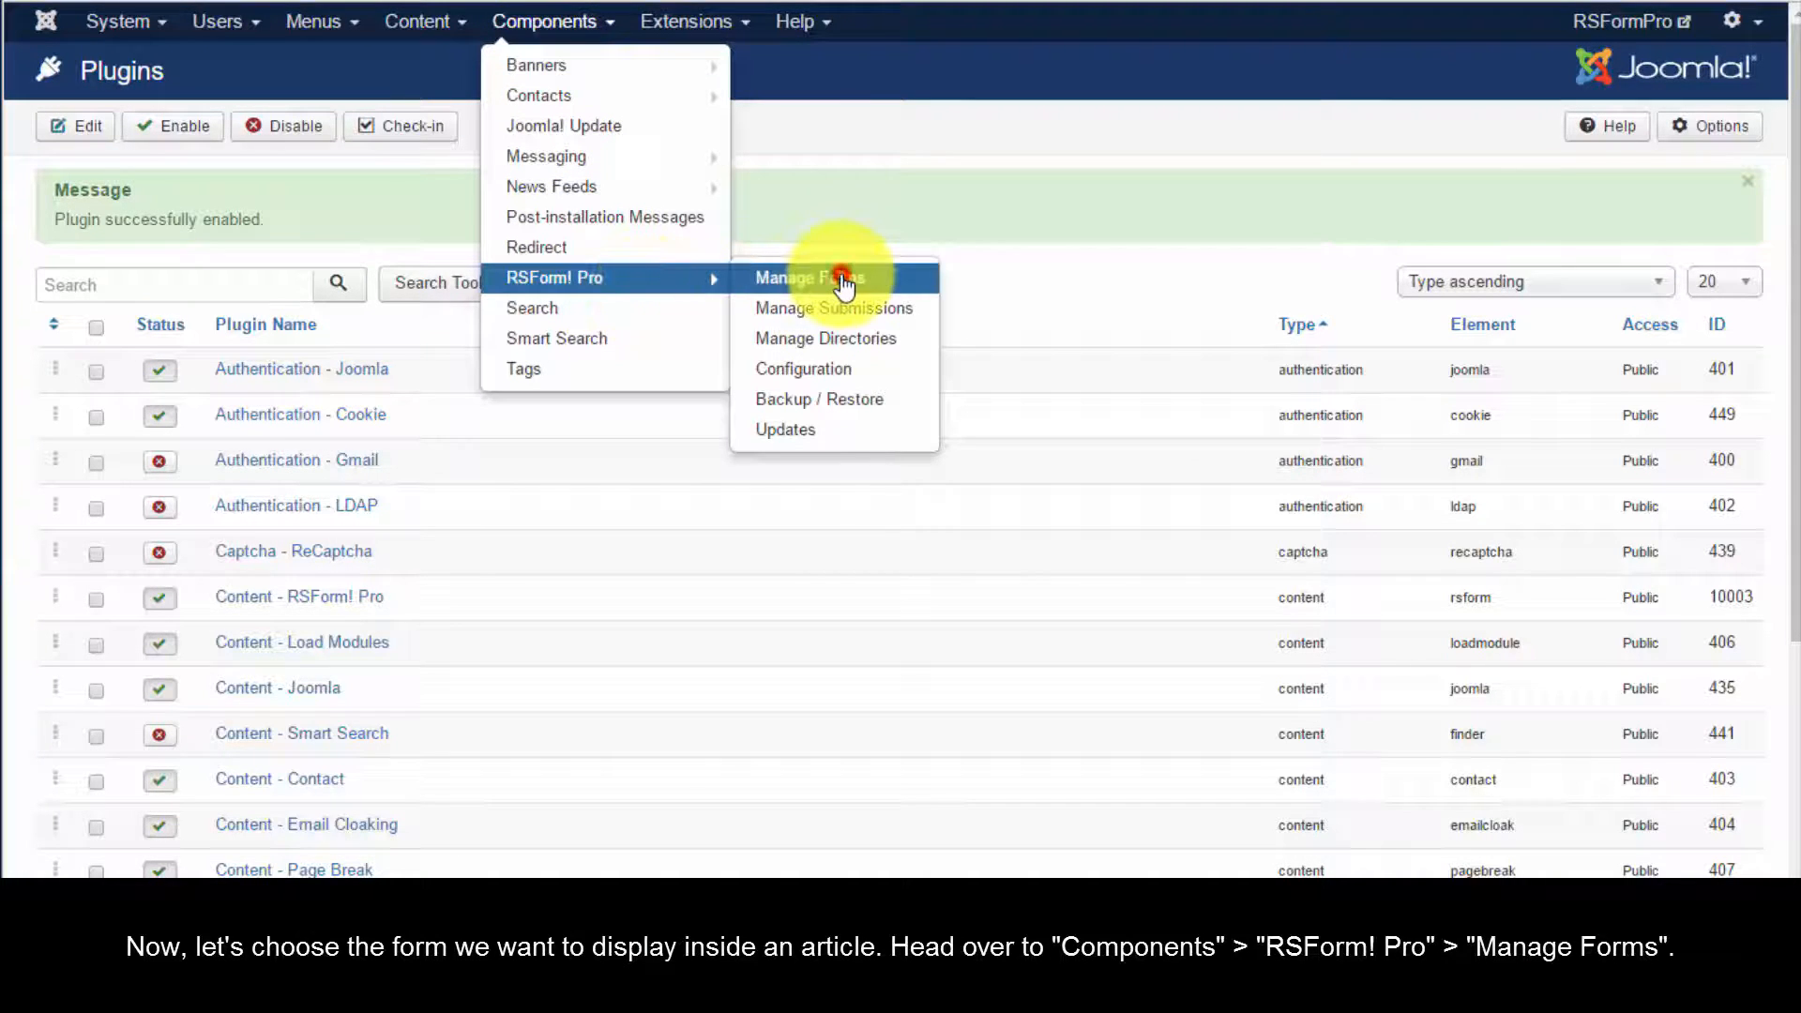
click(807, 277)
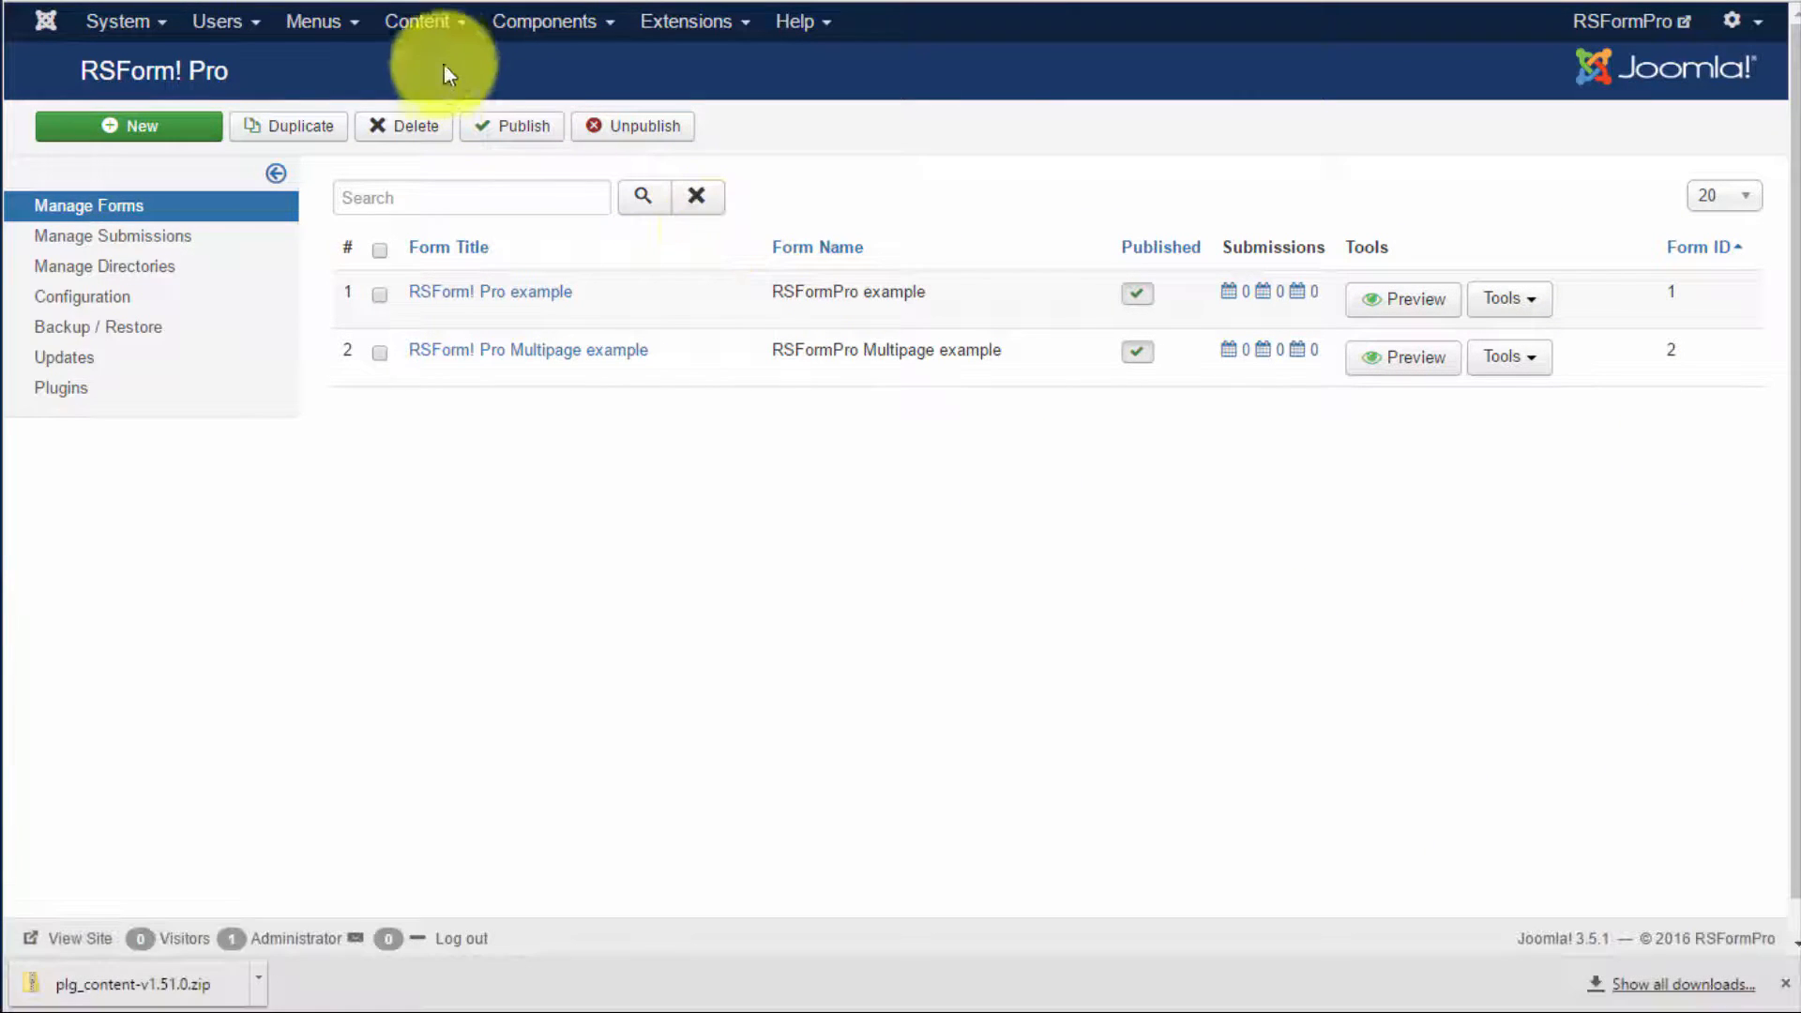
- Open the Form article for editing from the Articles list
click(416, 21)
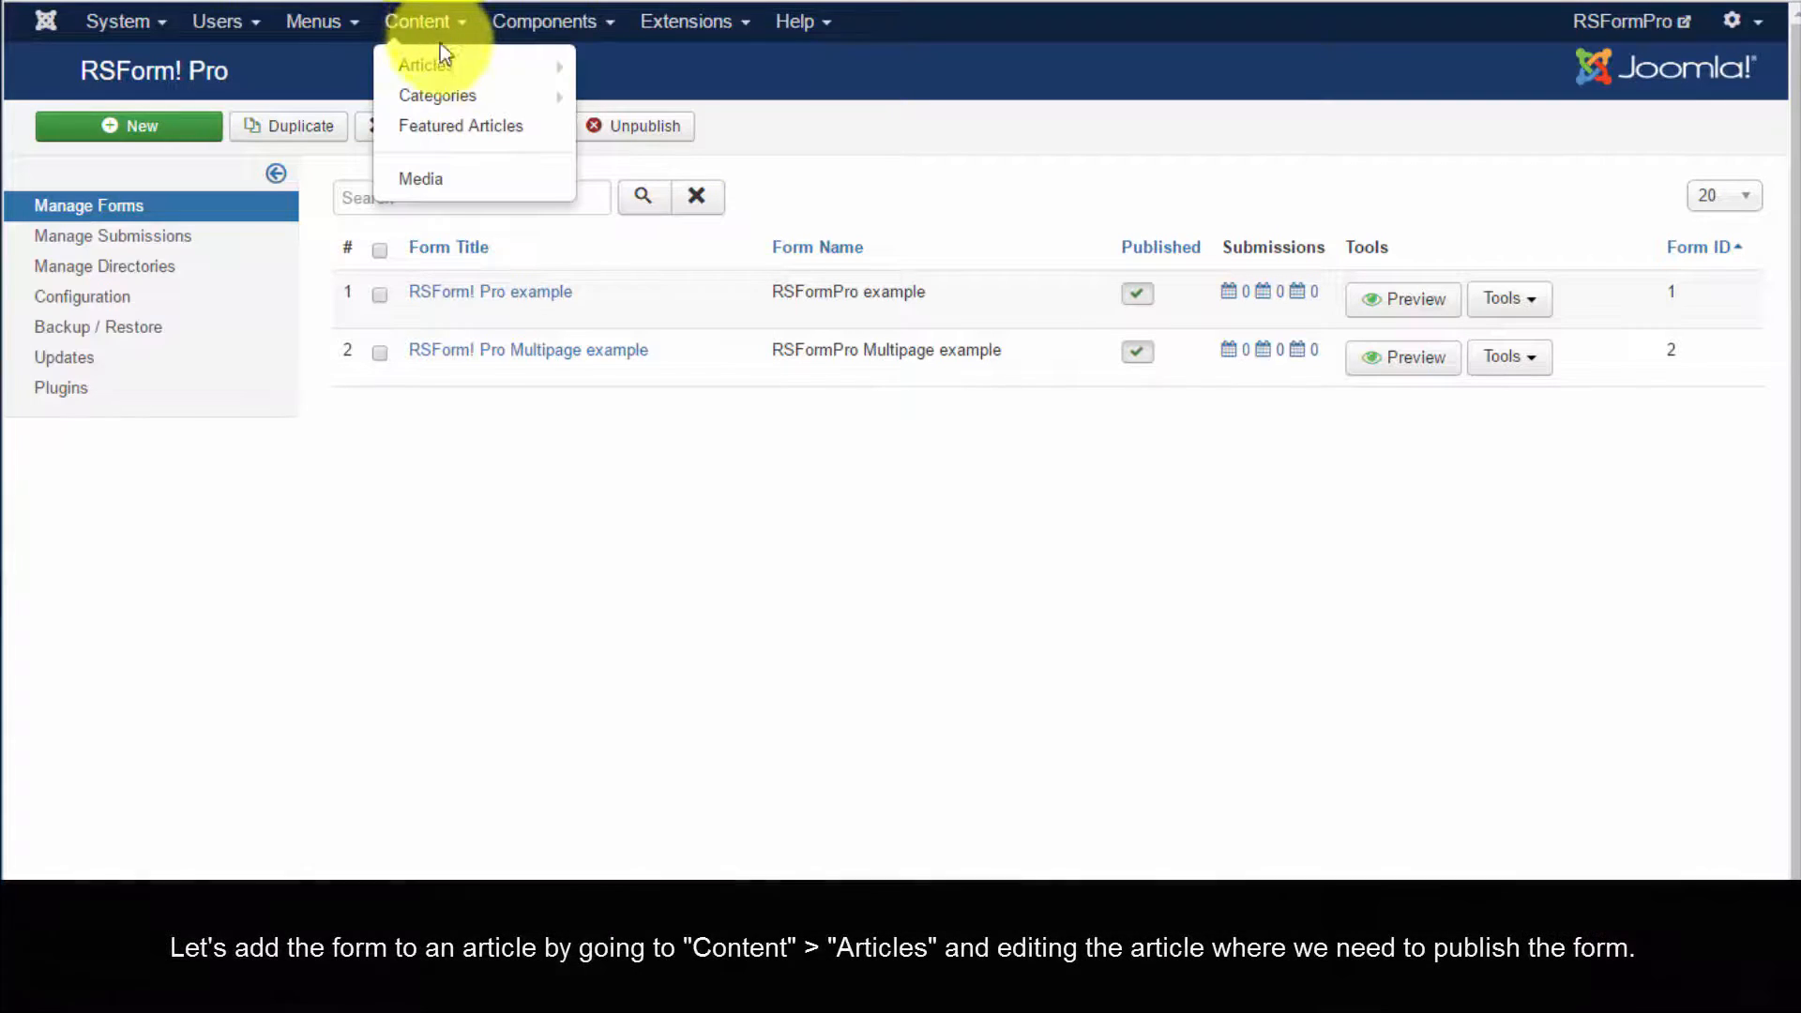
click(418, 21)
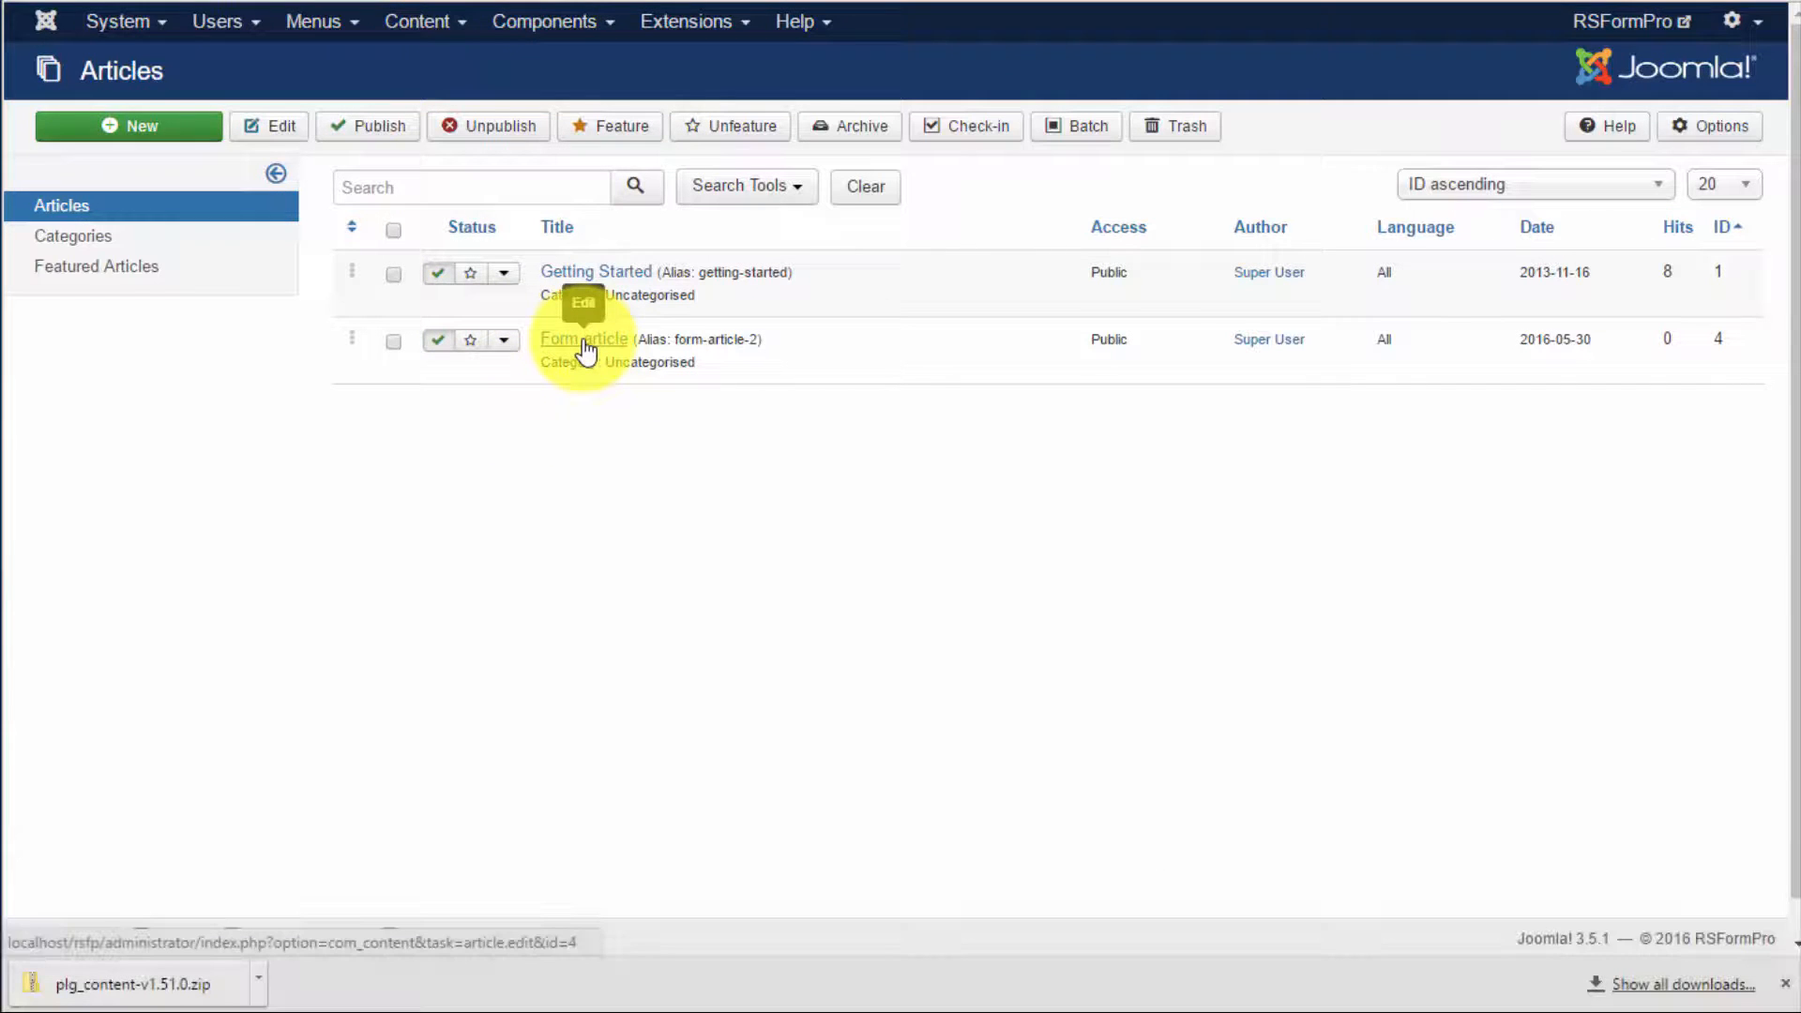
click(583, 339)
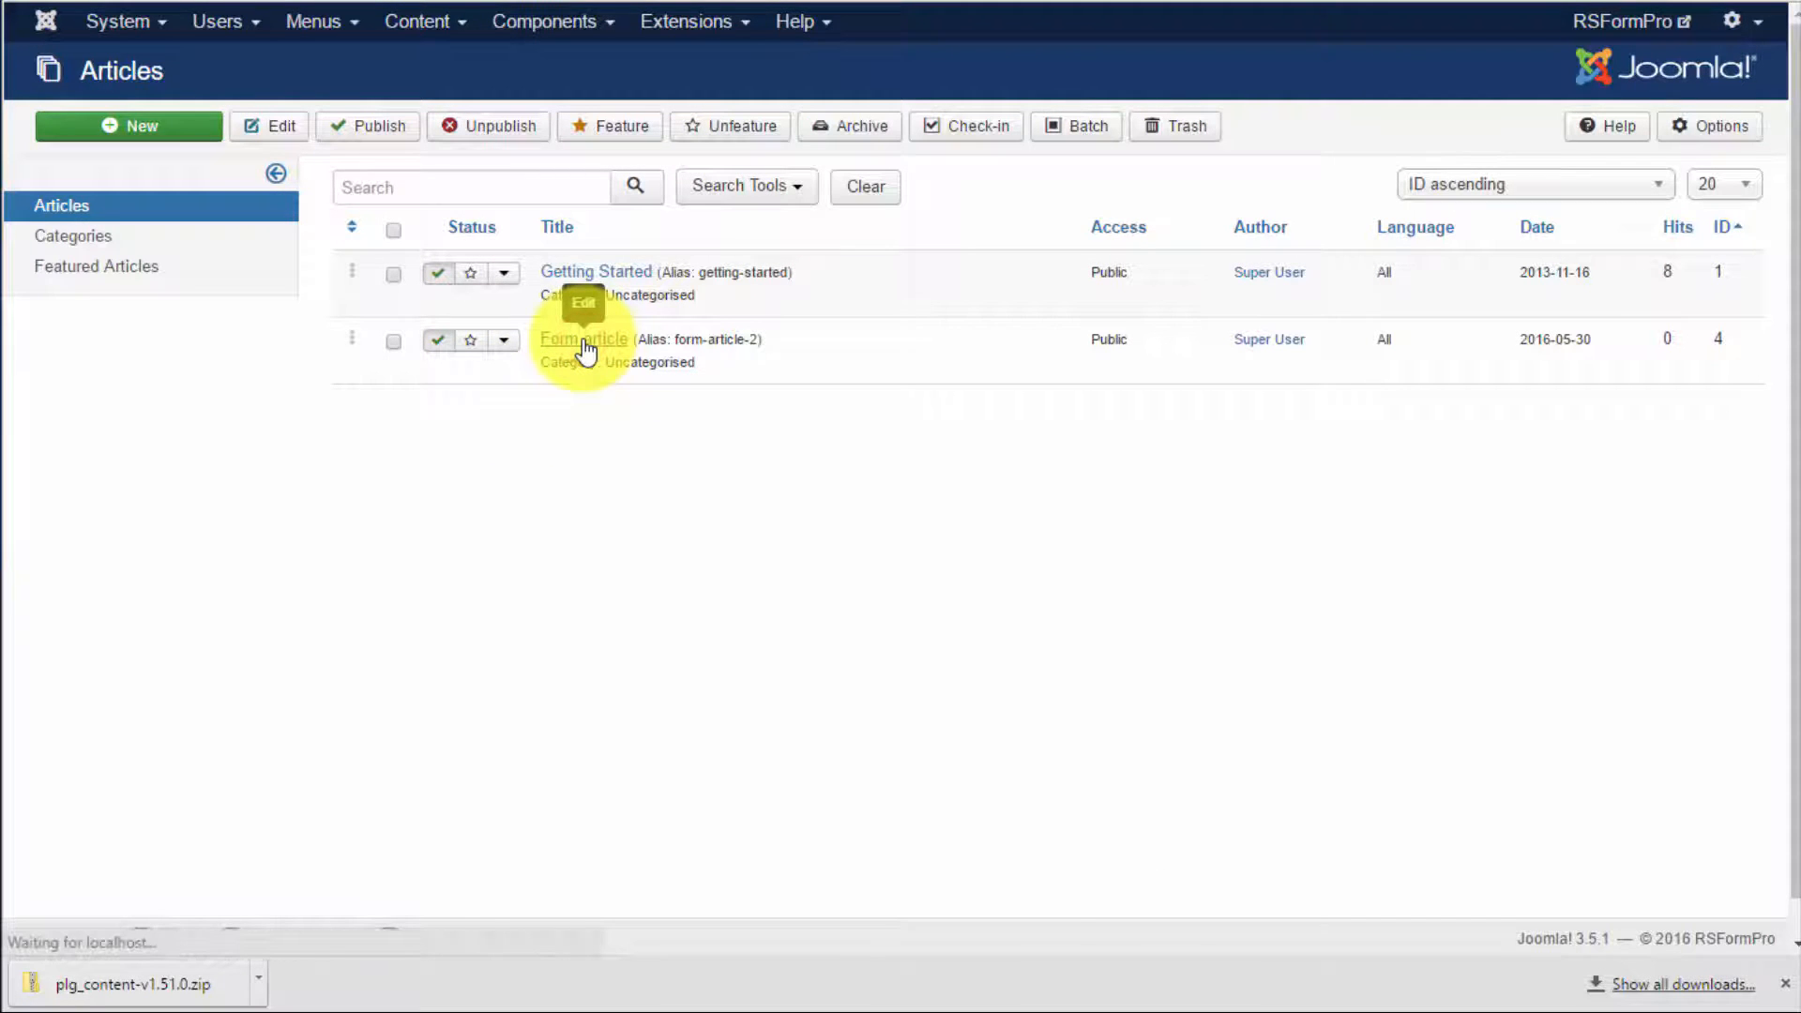
click(584, 338)
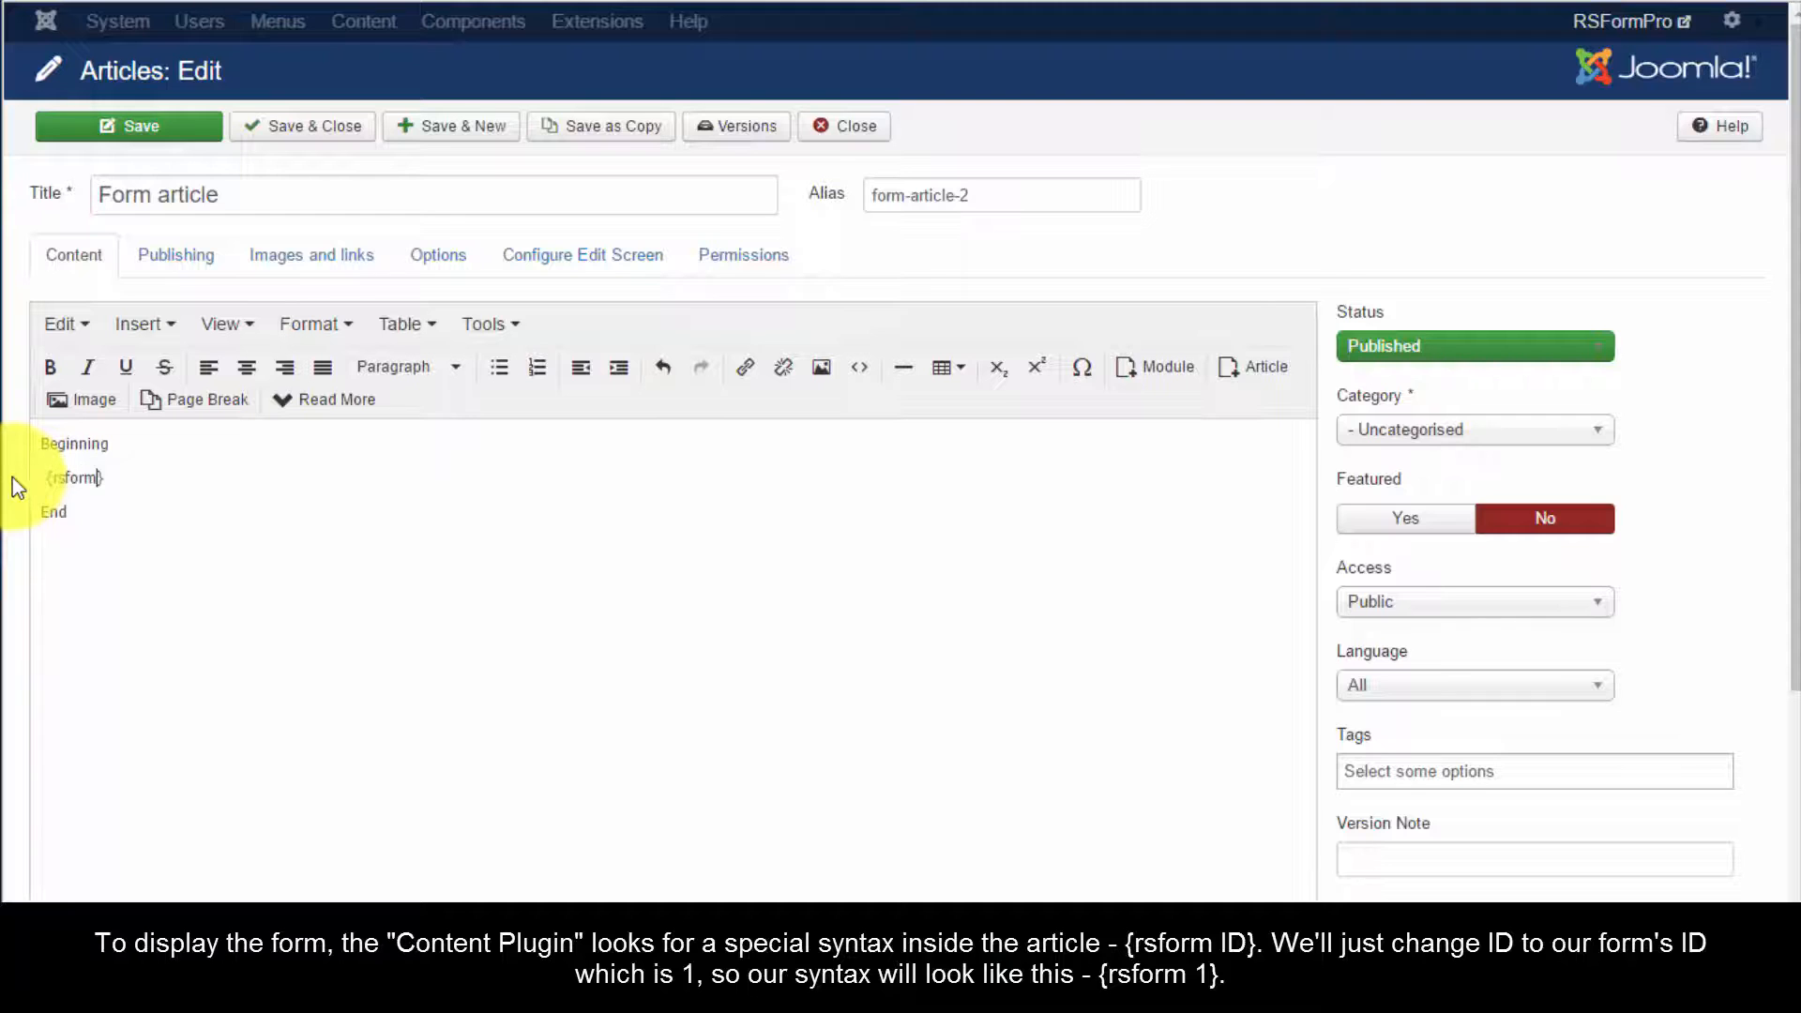
- Insert {rsform 1} between Beginning and End and save and close the article
text(1)
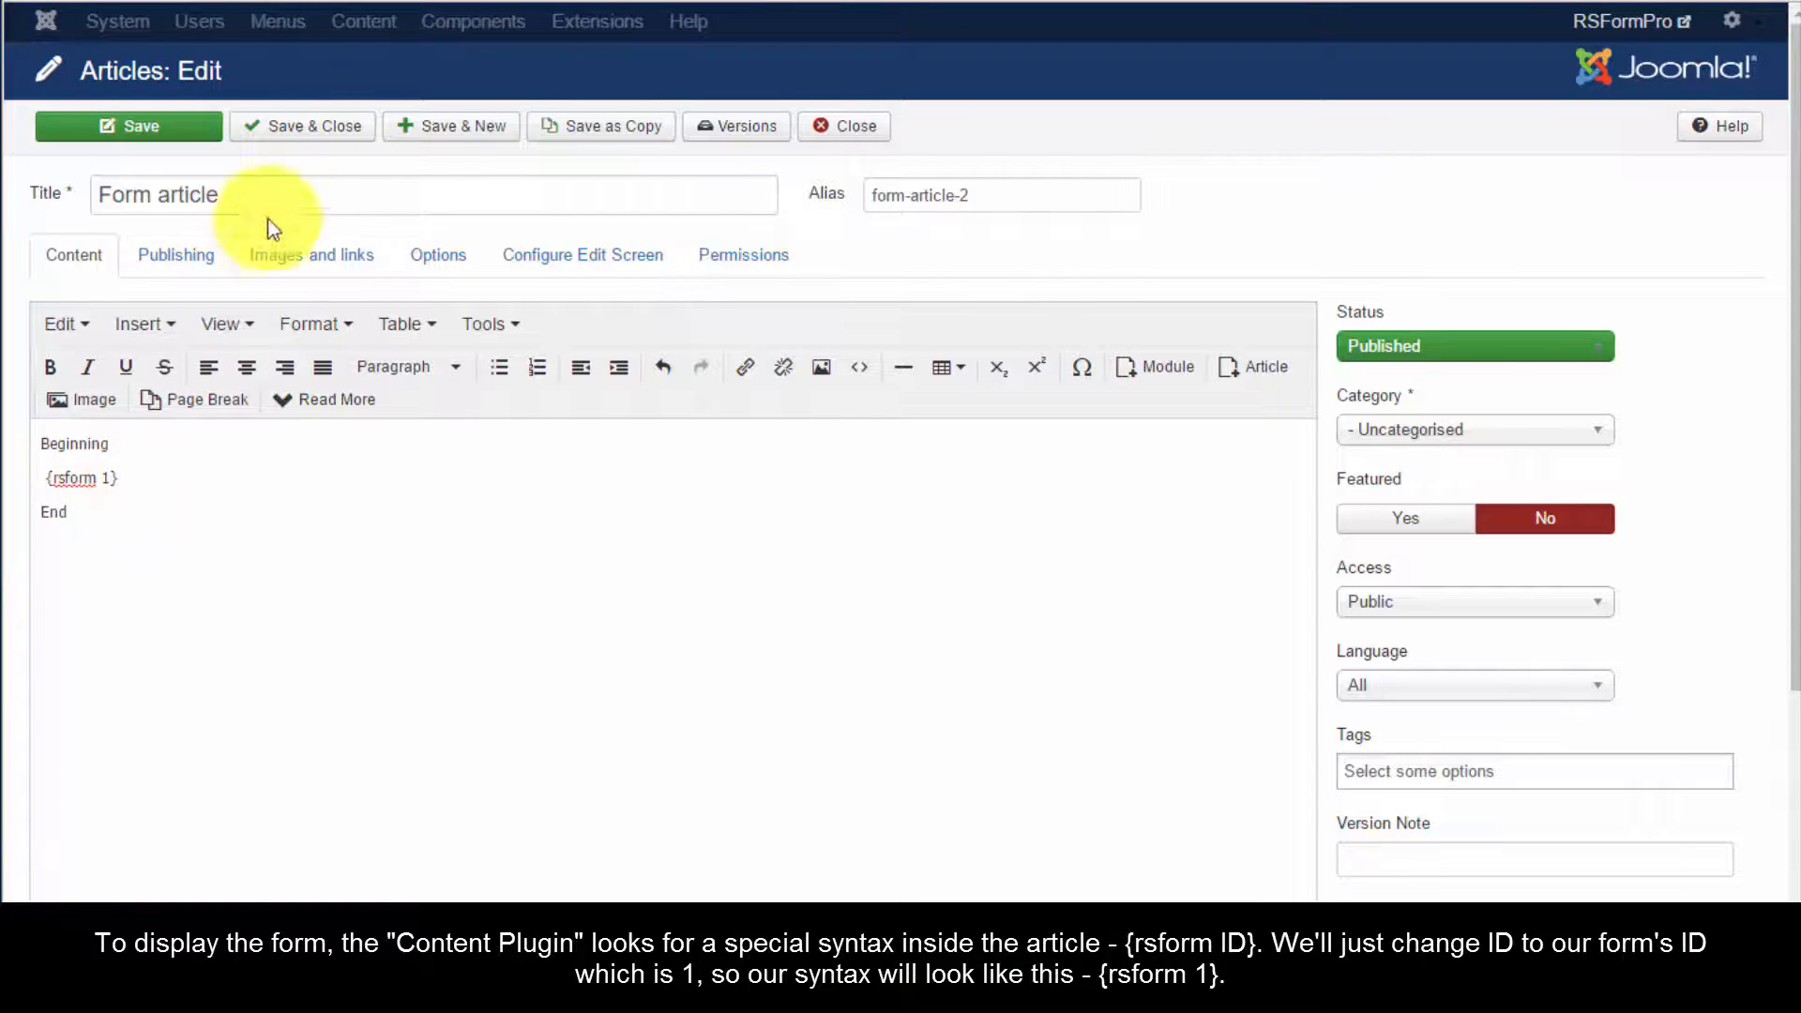
mouse_move(313, 125)
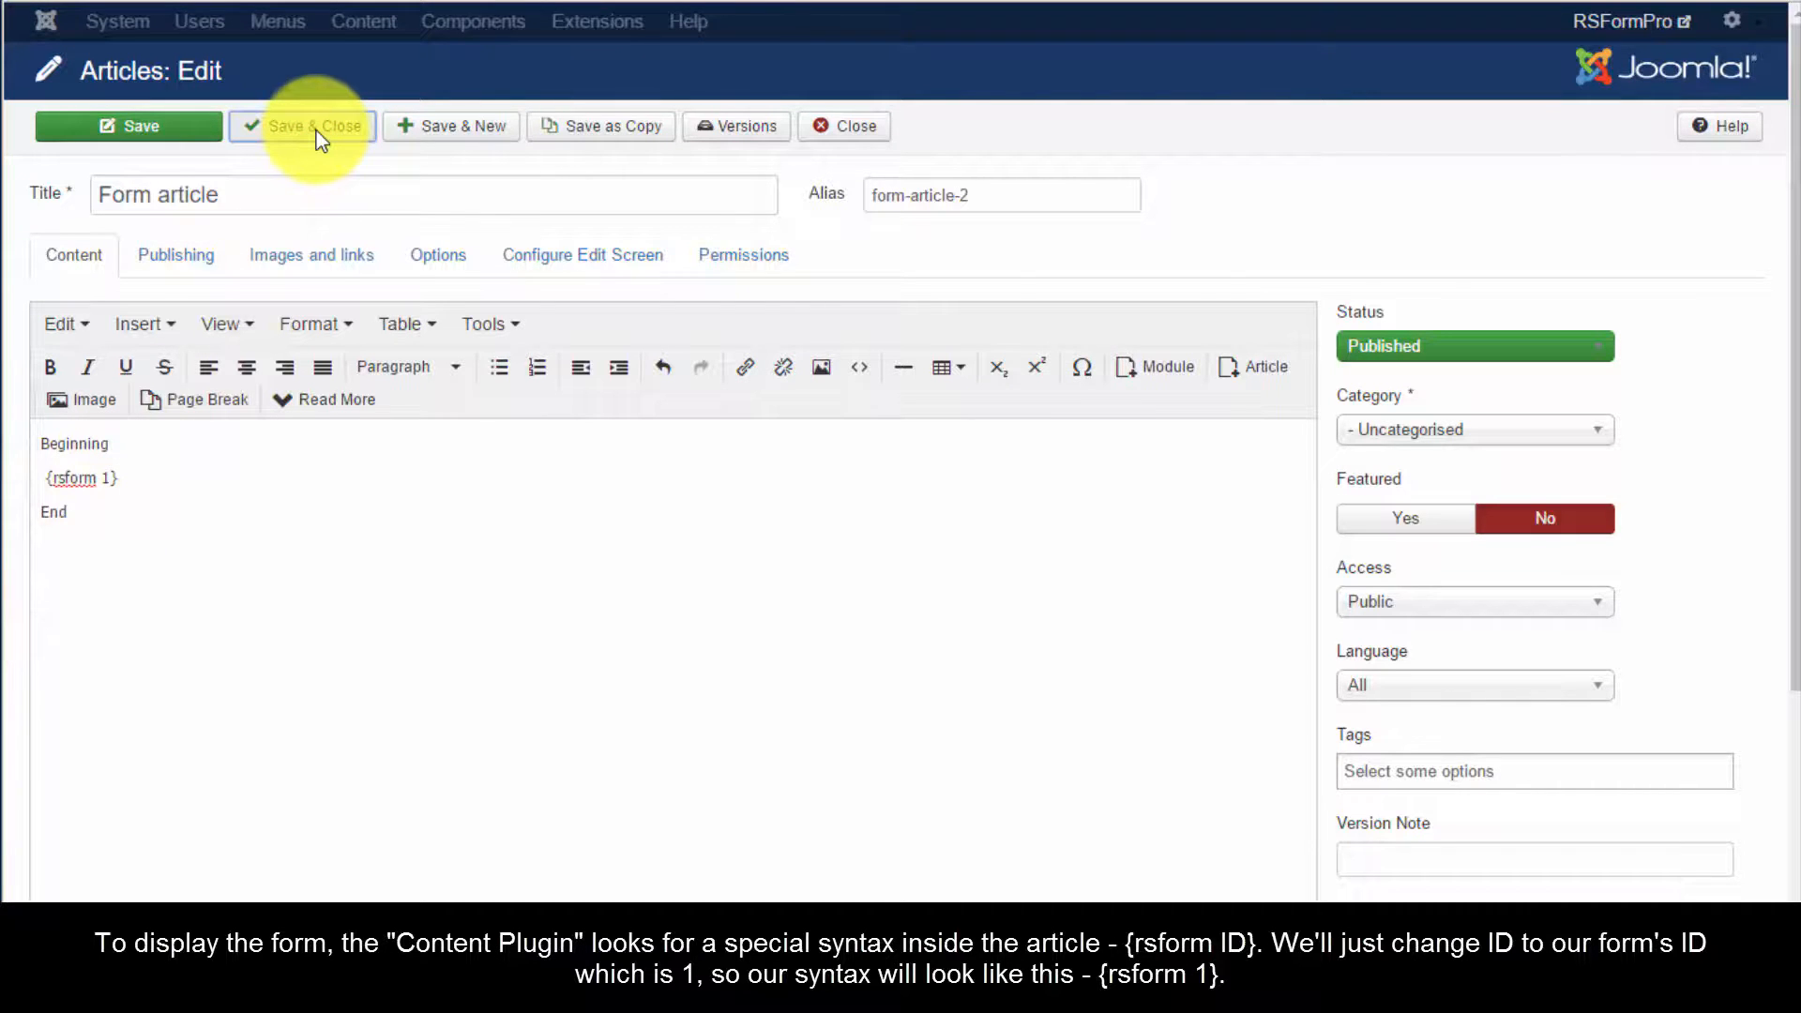
click(313, 125)
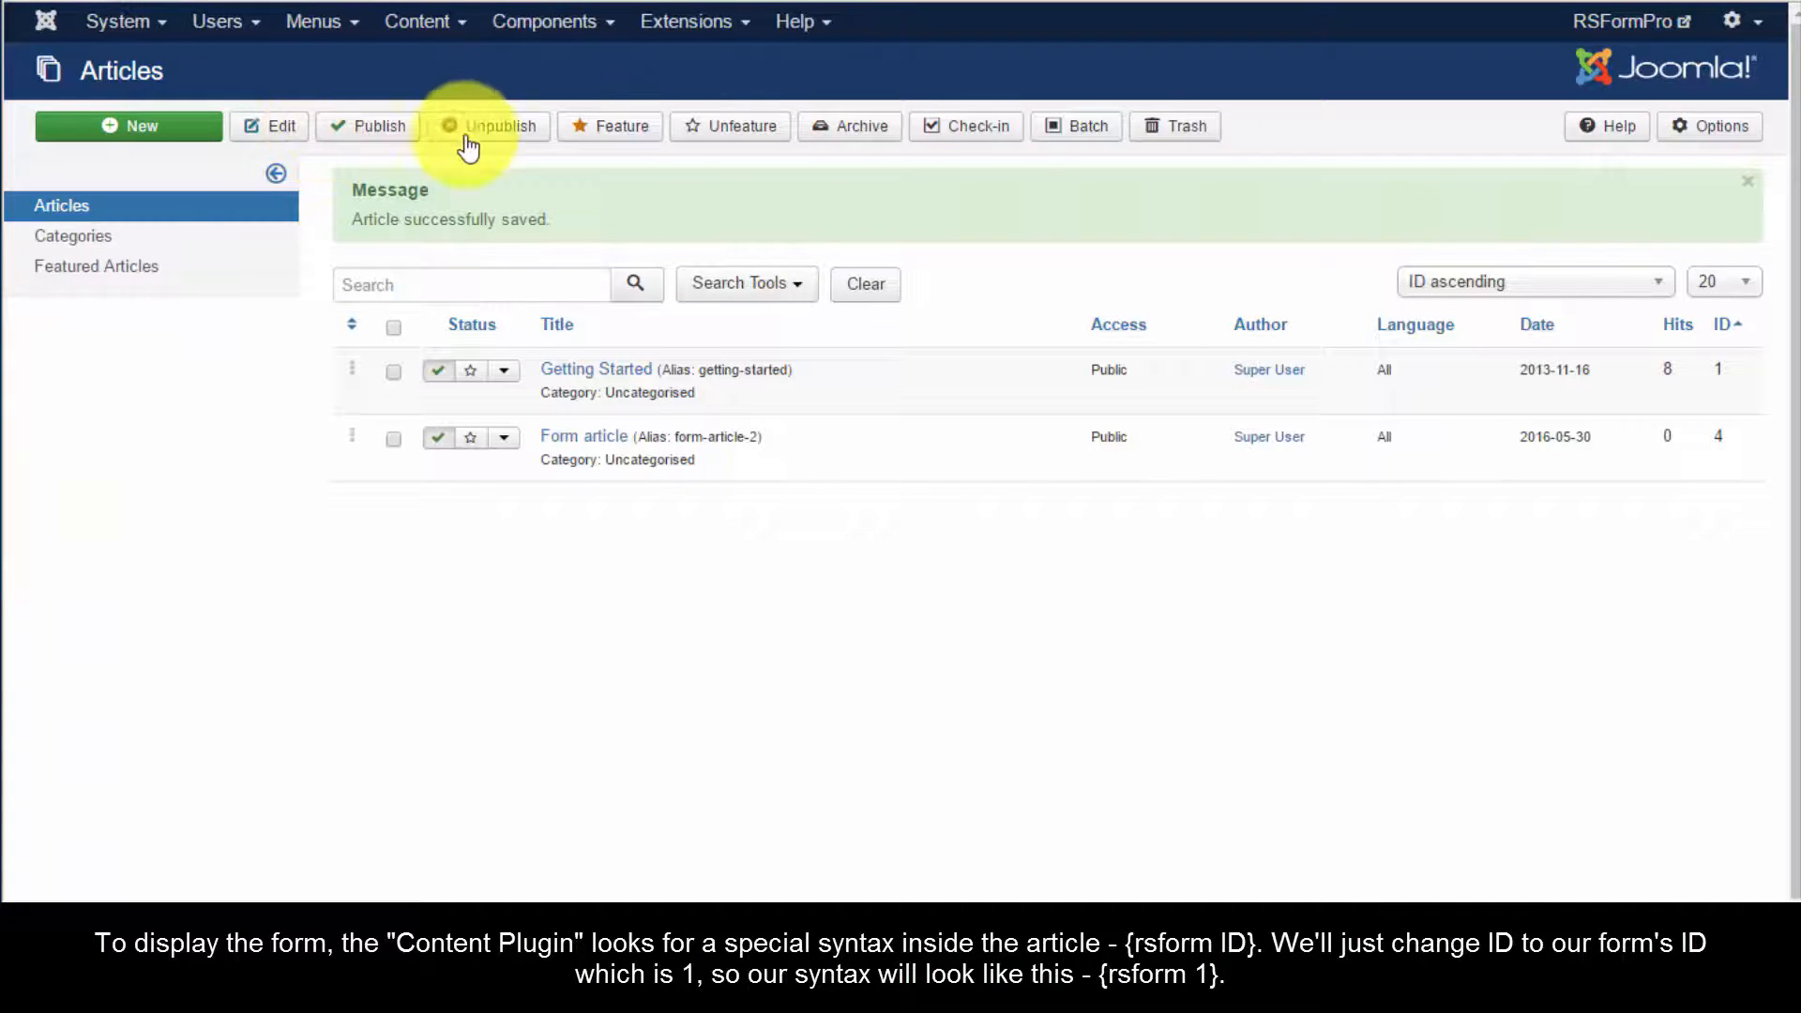
mouse_move(447, 285)
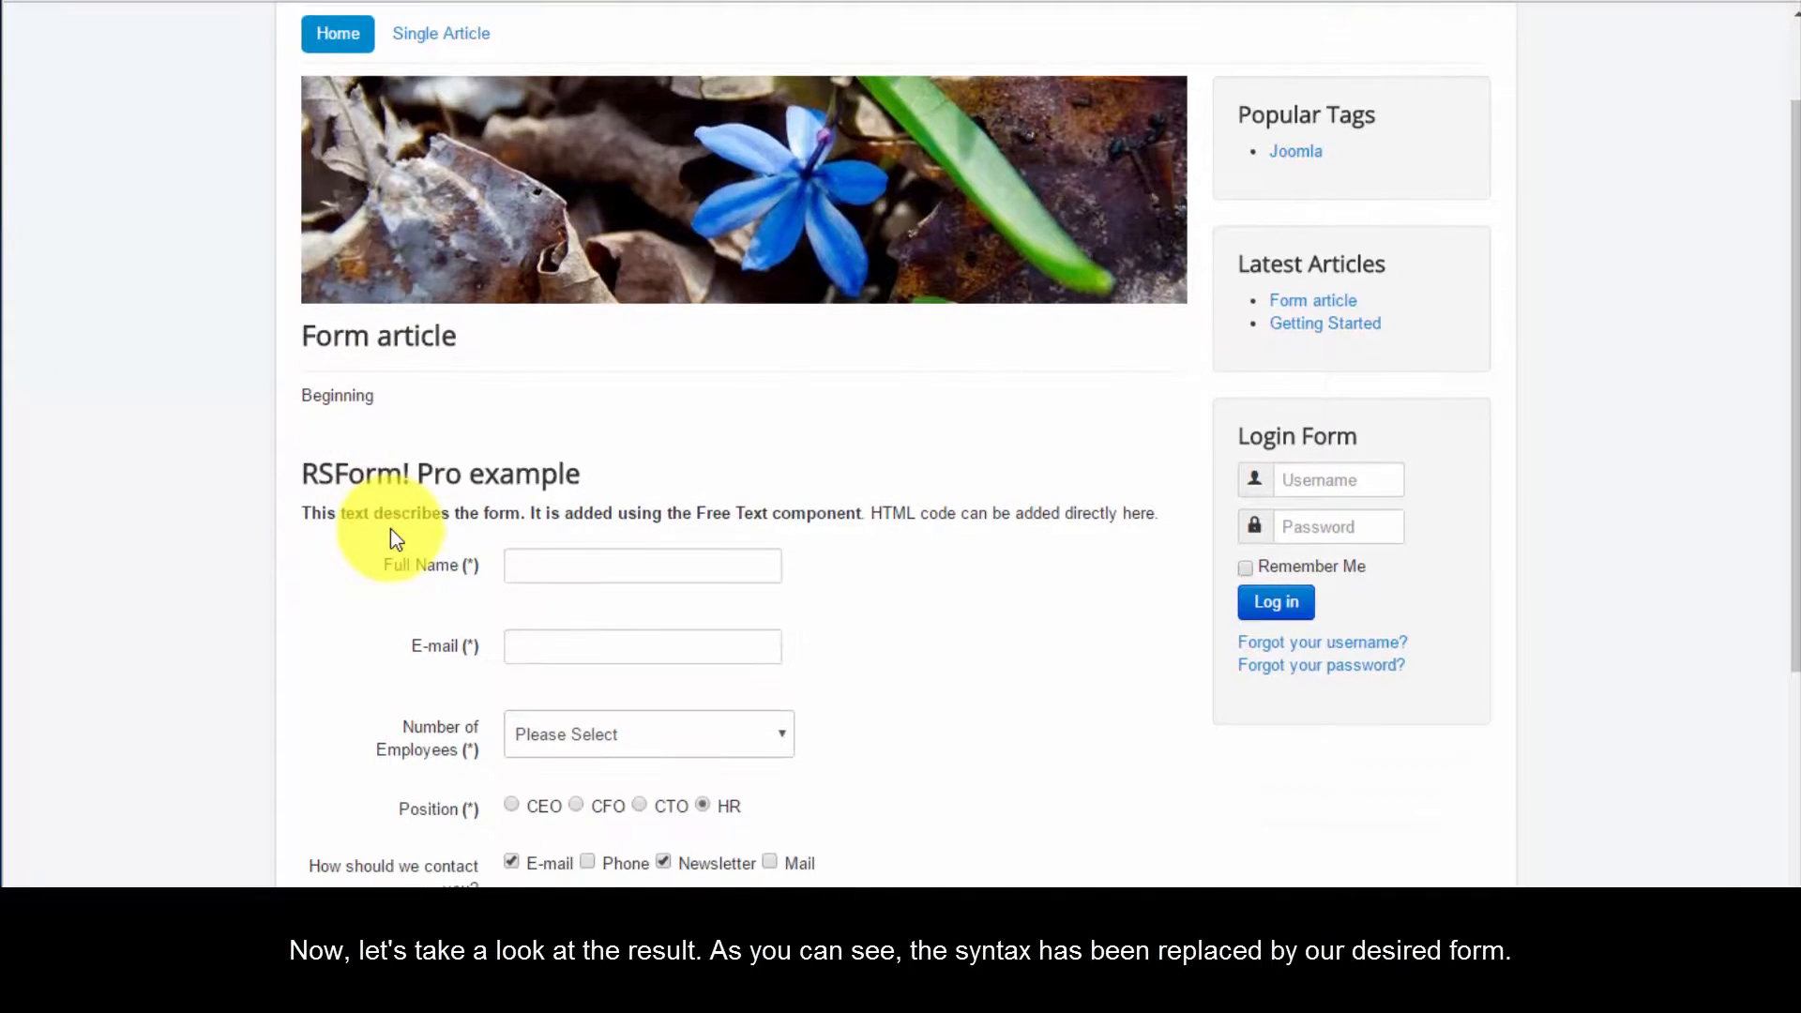
- Scroll through the RSForm! Pro example form rendered in the Form article on the frontend
scroll(down, 3)
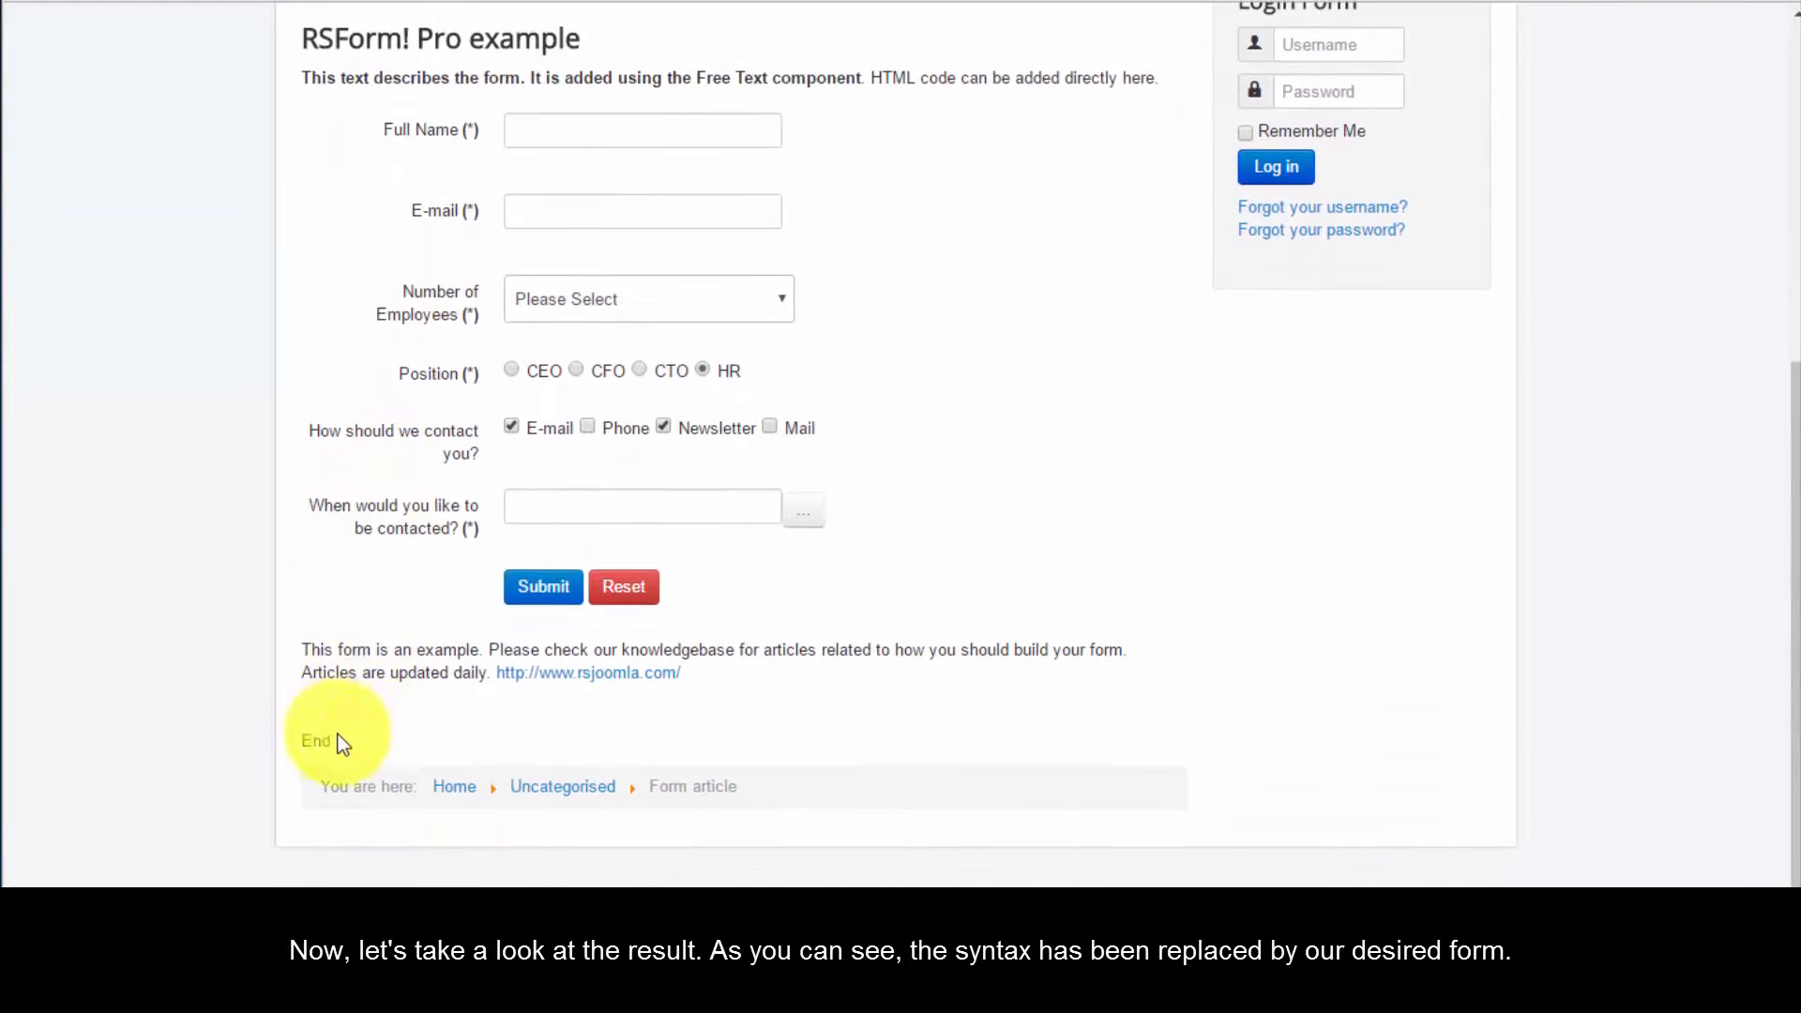